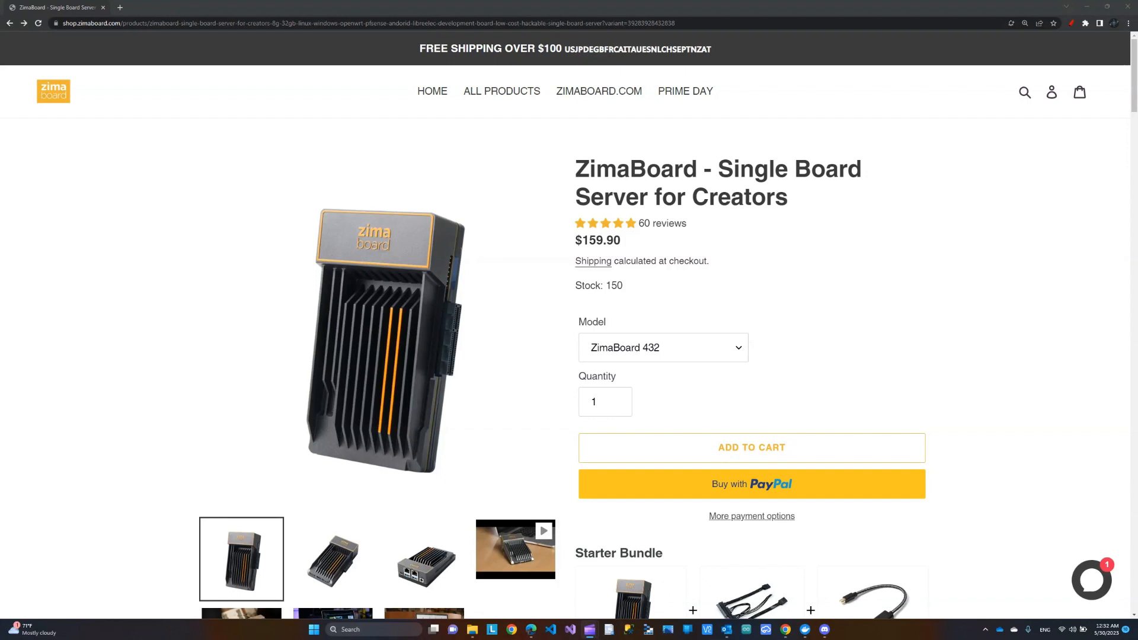
Show the ZimaBoard model options 216, 432 and 832 on the product page.
scroll(down, 3)
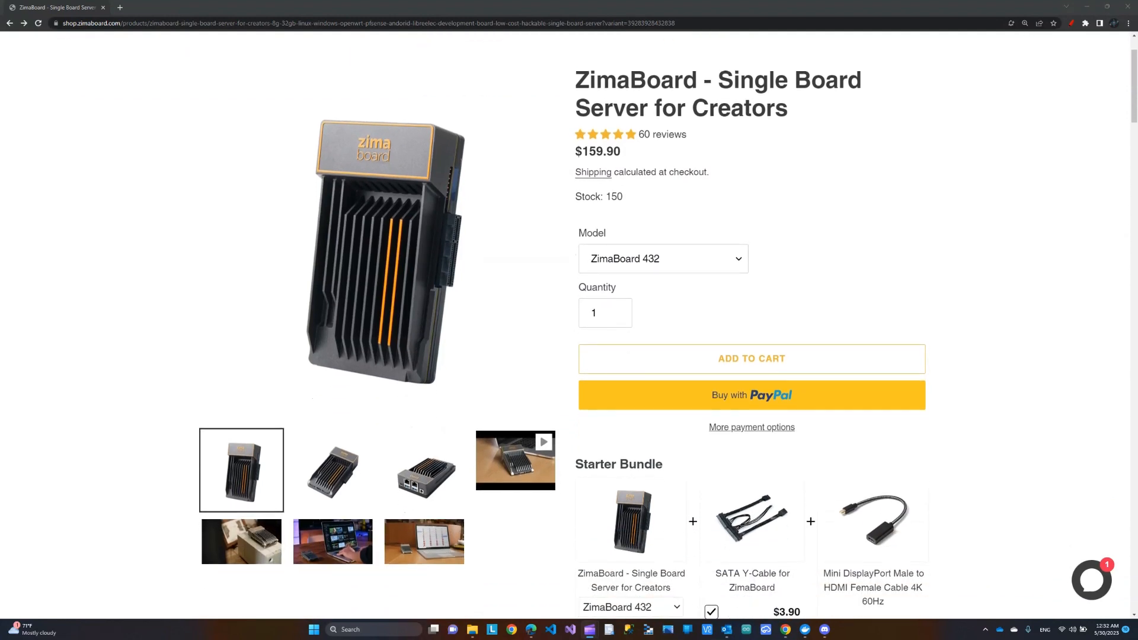
click(662, 259)
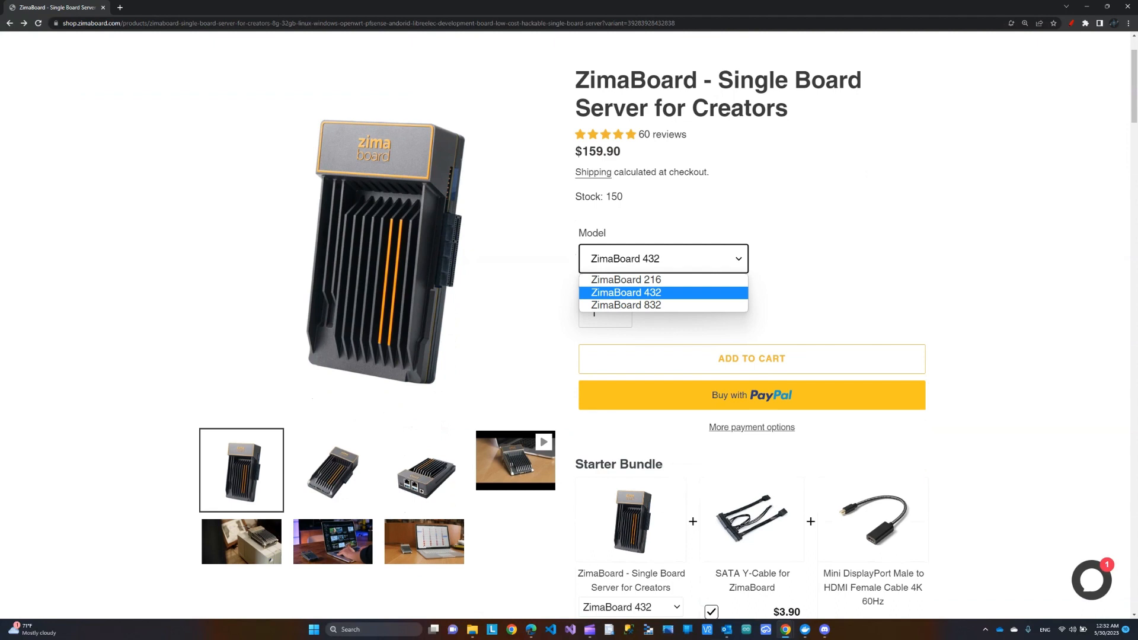
mouse_move(626, 305)
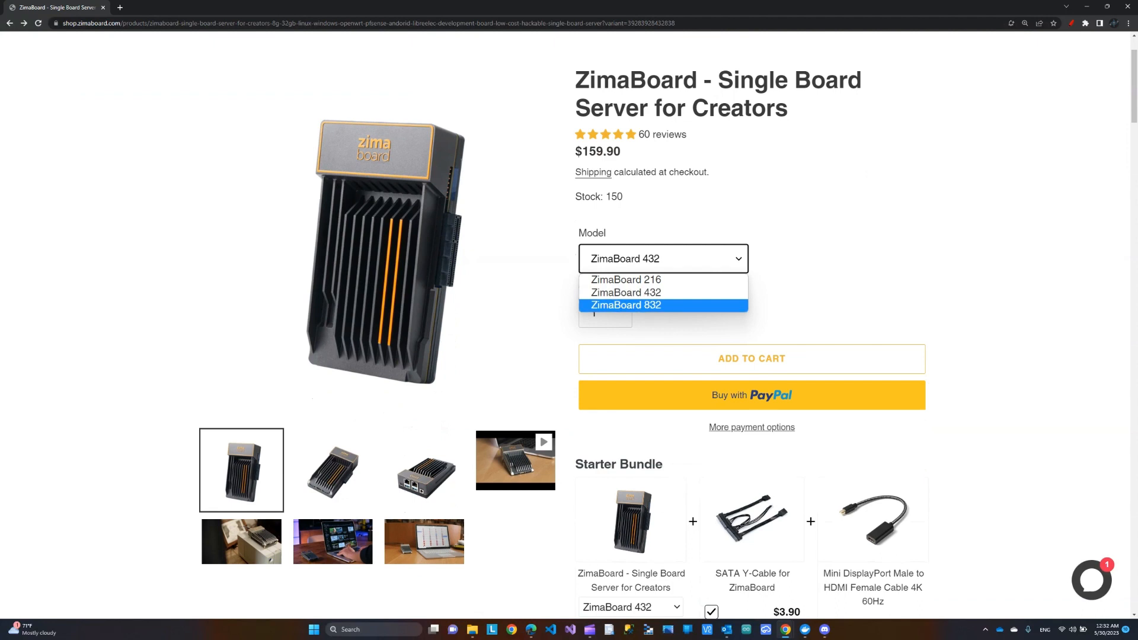
mouse_move(626, 279)
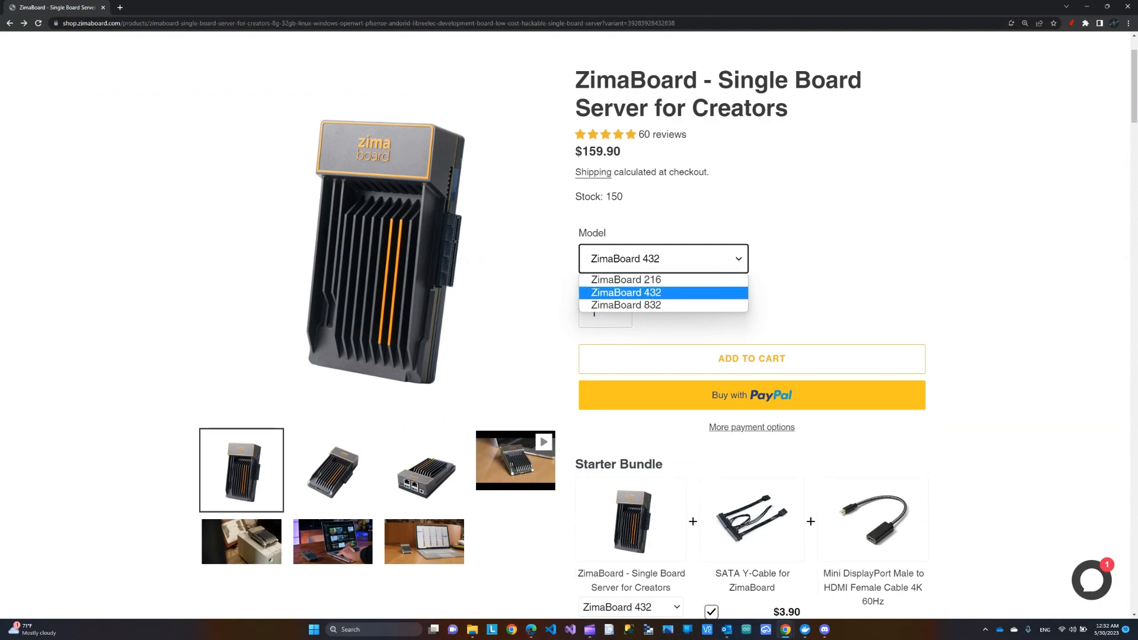
scroll(down, 3)
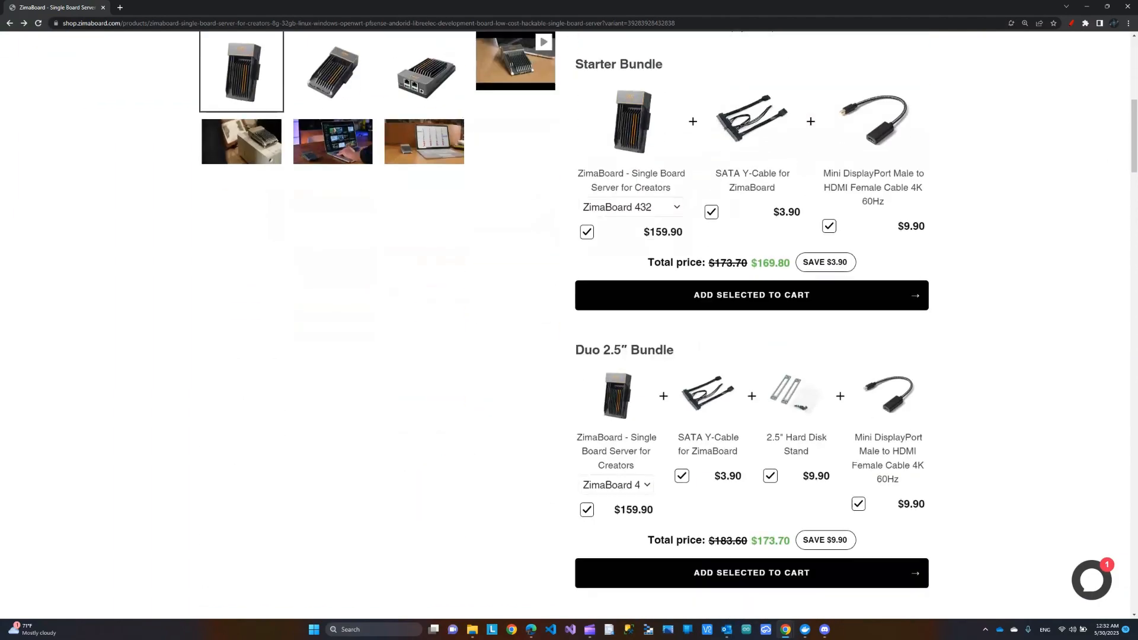
scroll(down, 3)
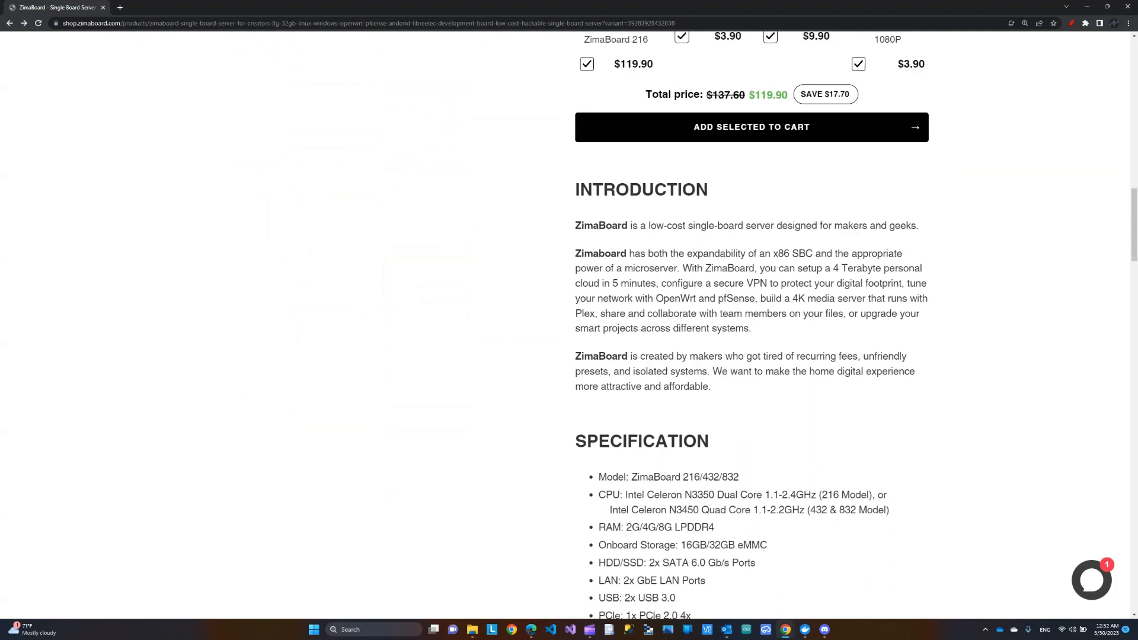
scroll(down, 3)
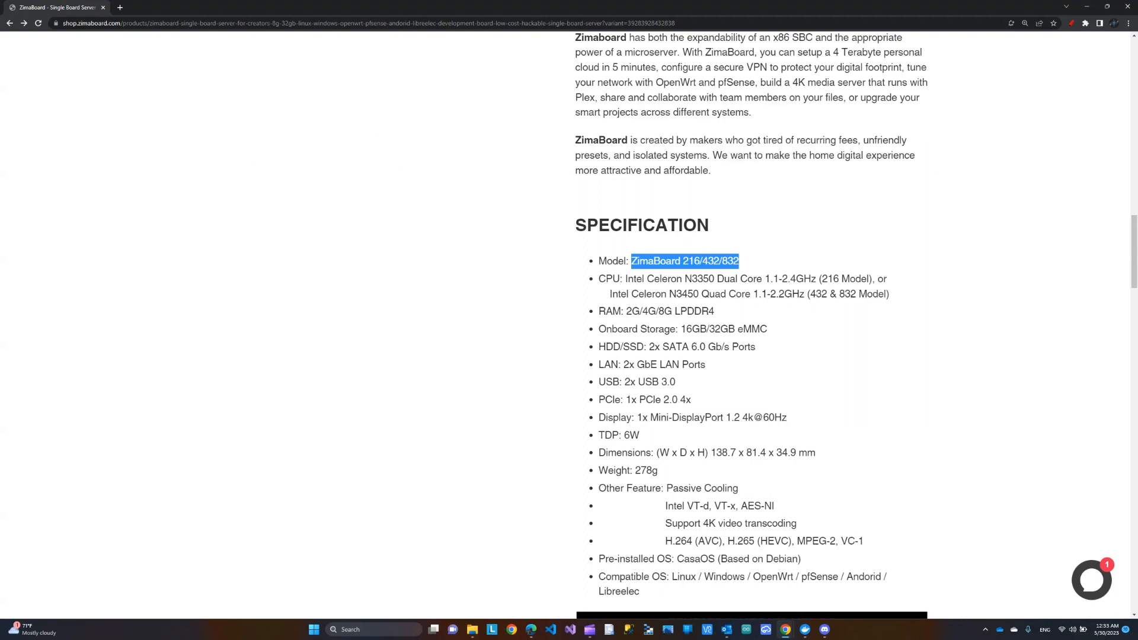
double_click(734, 278)
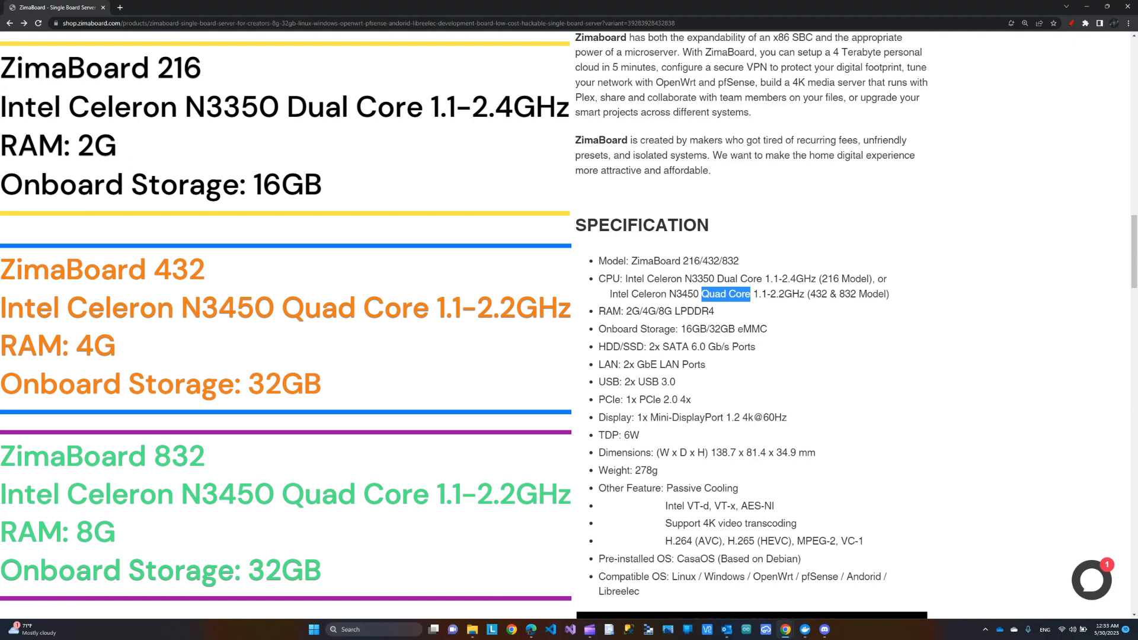
click(629, 310)
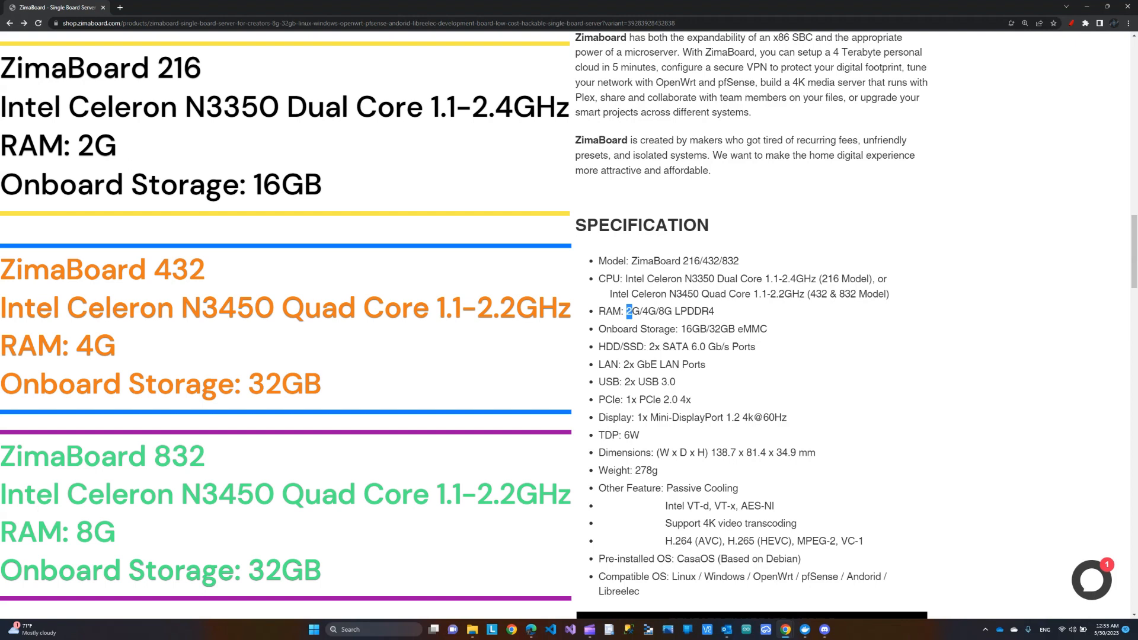
double_click(830, 278)
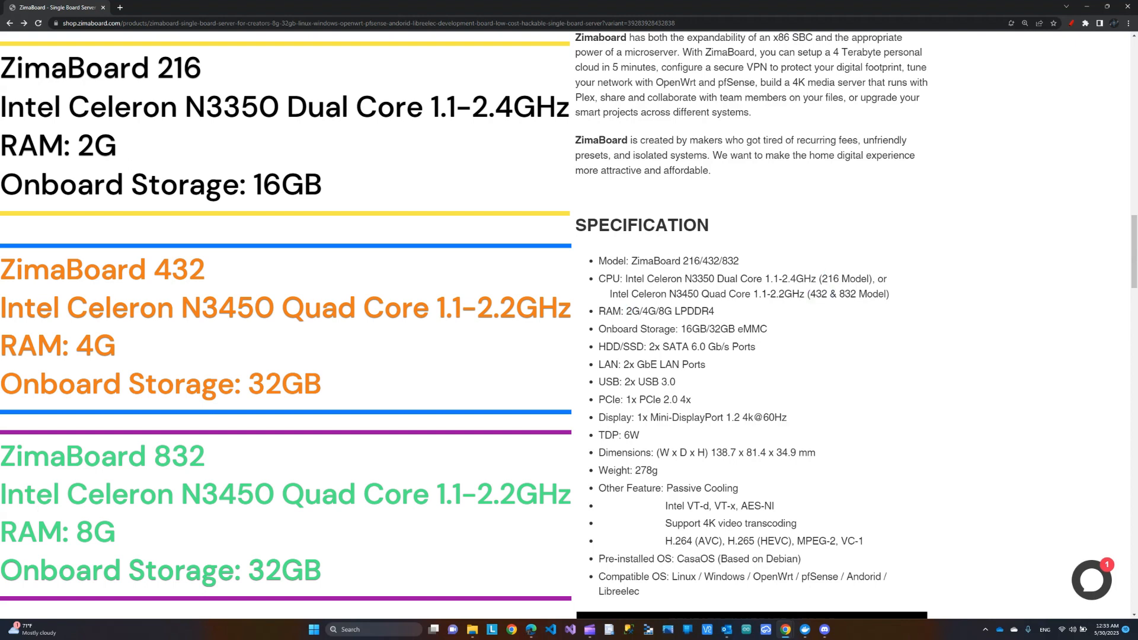
double_click(847, 294)
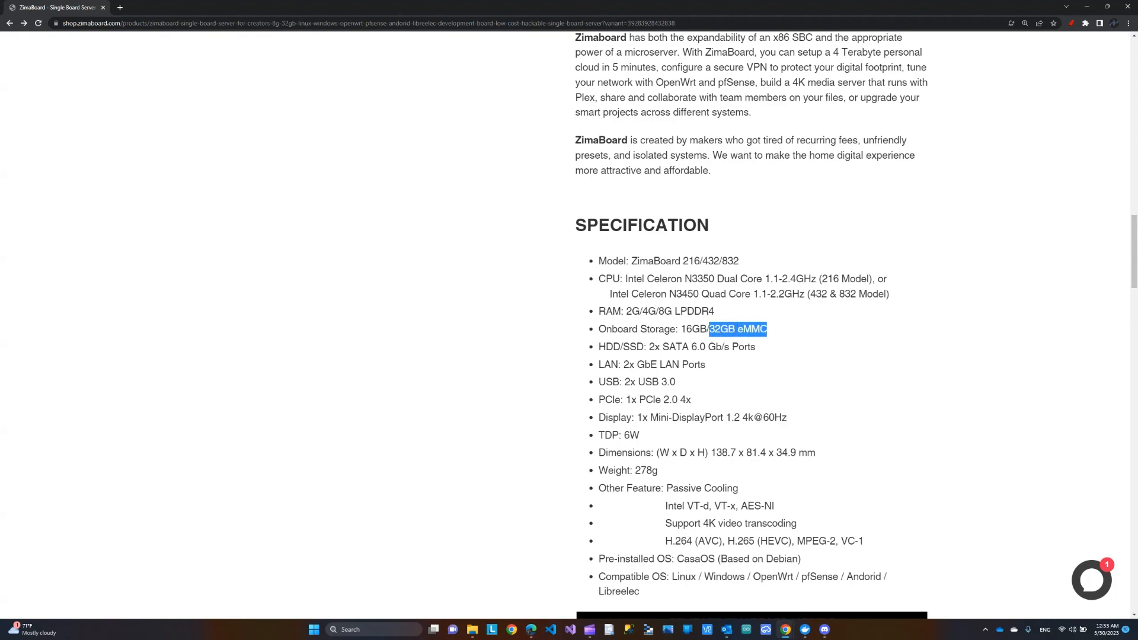
scroll(down, 3)
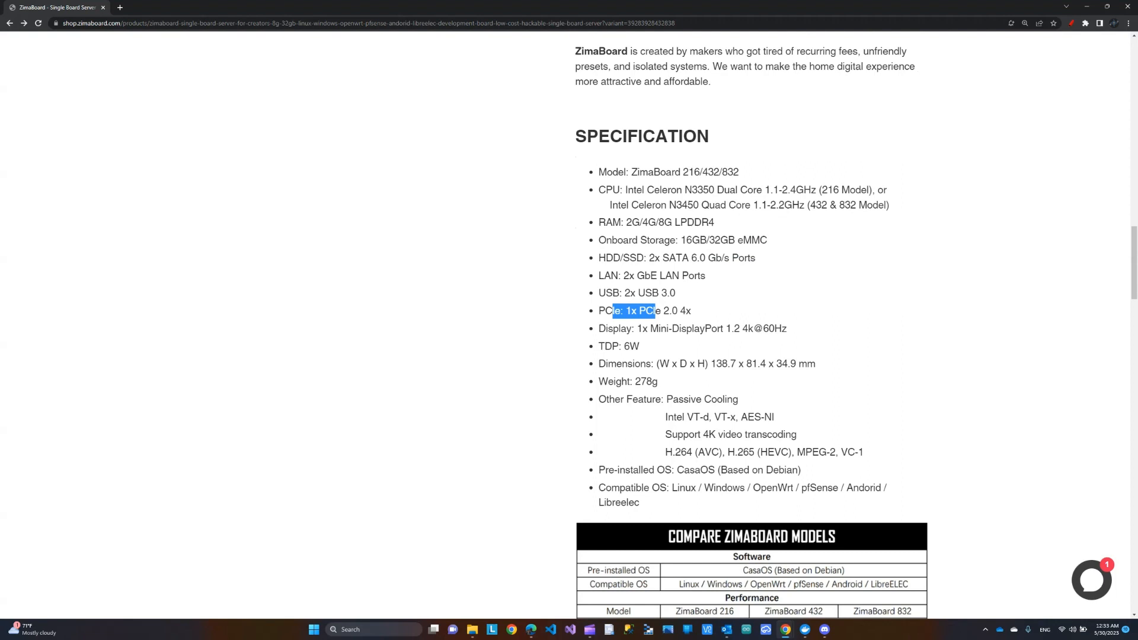
scroll(down, 3)
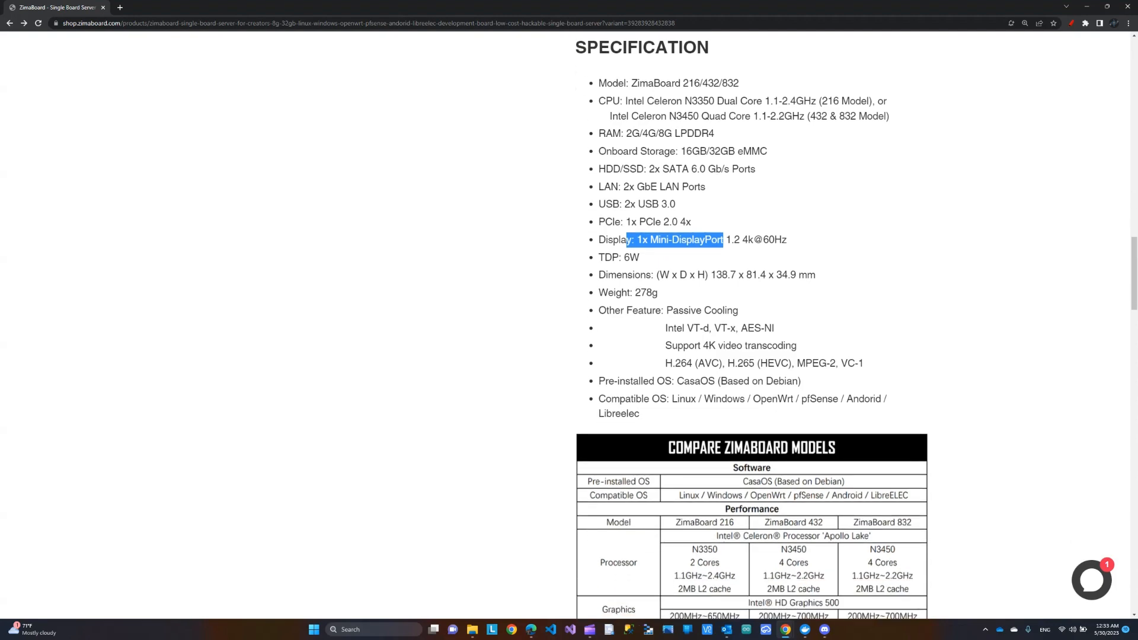
scroll(up, 3)
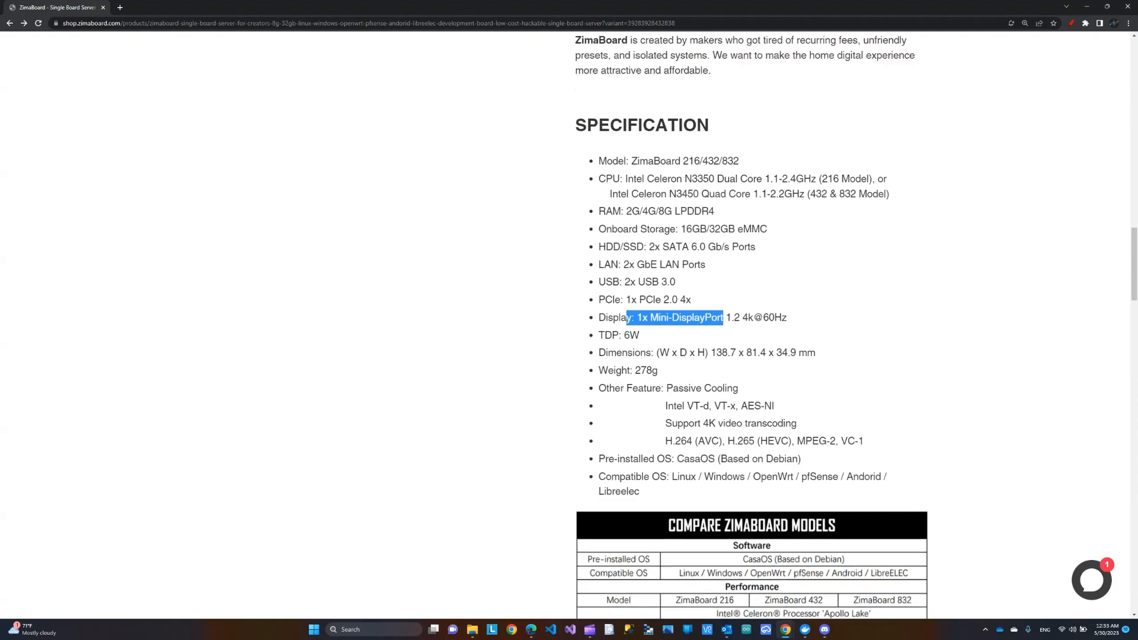
scroll(up, 3)
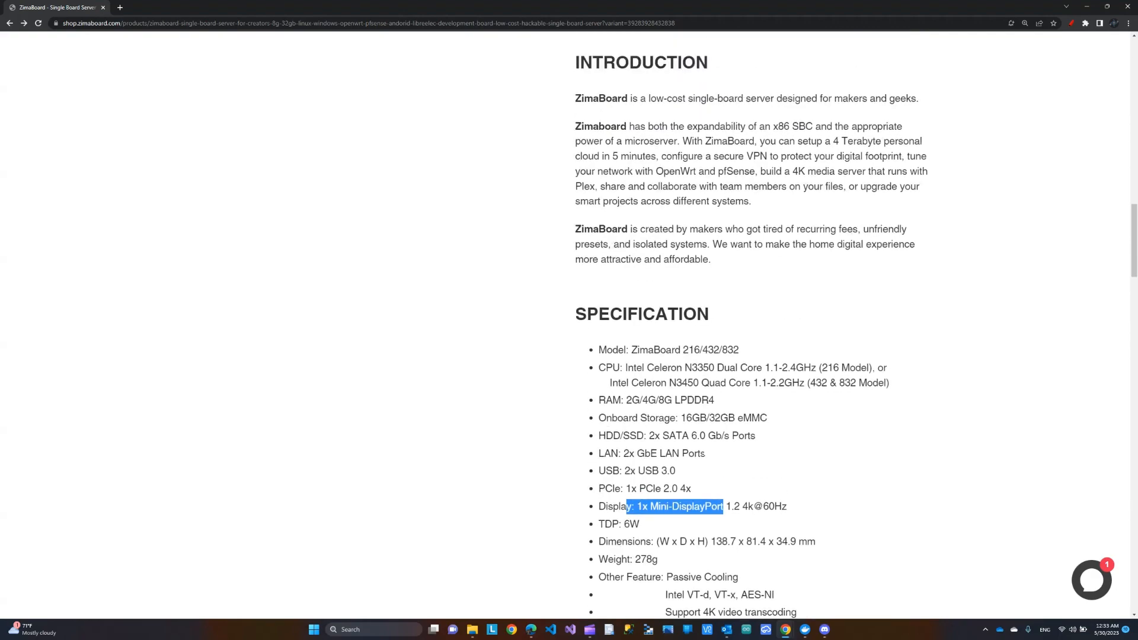
scroll(up, 3)
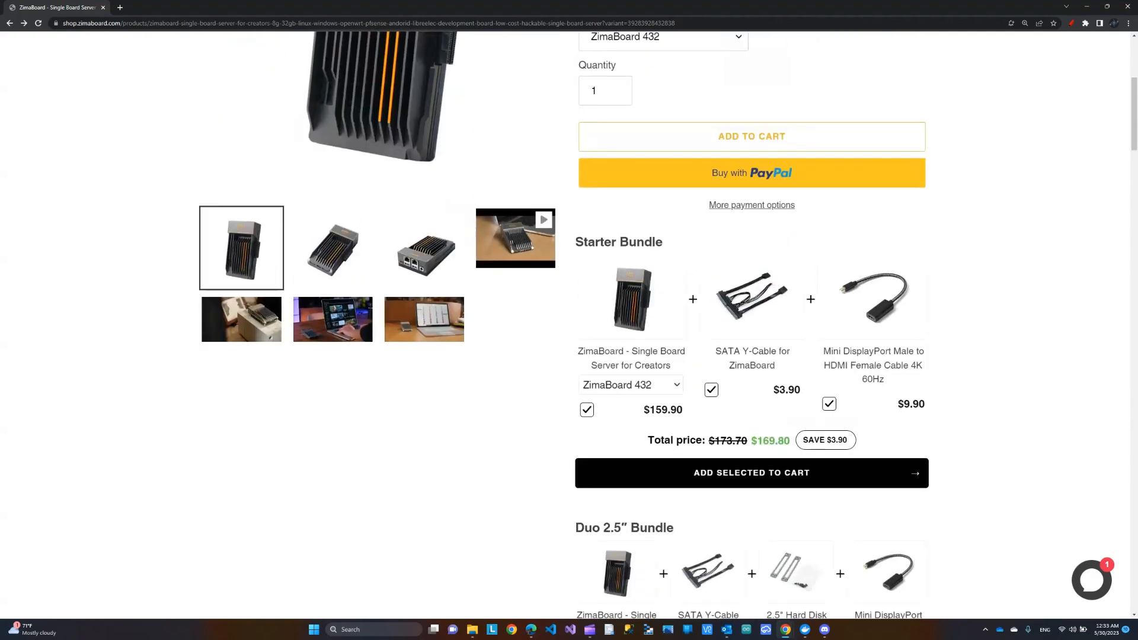
scroll(up, 3)
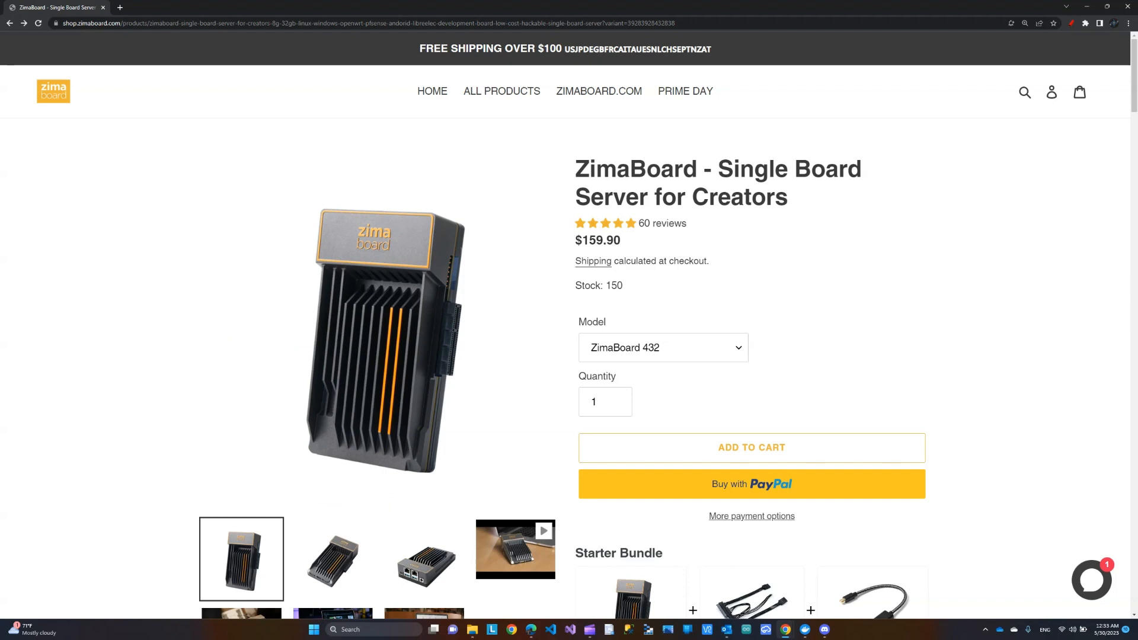
Browse the ALL PRODUCTS catalogue of 28 items down to the last products.
click(501, 91)
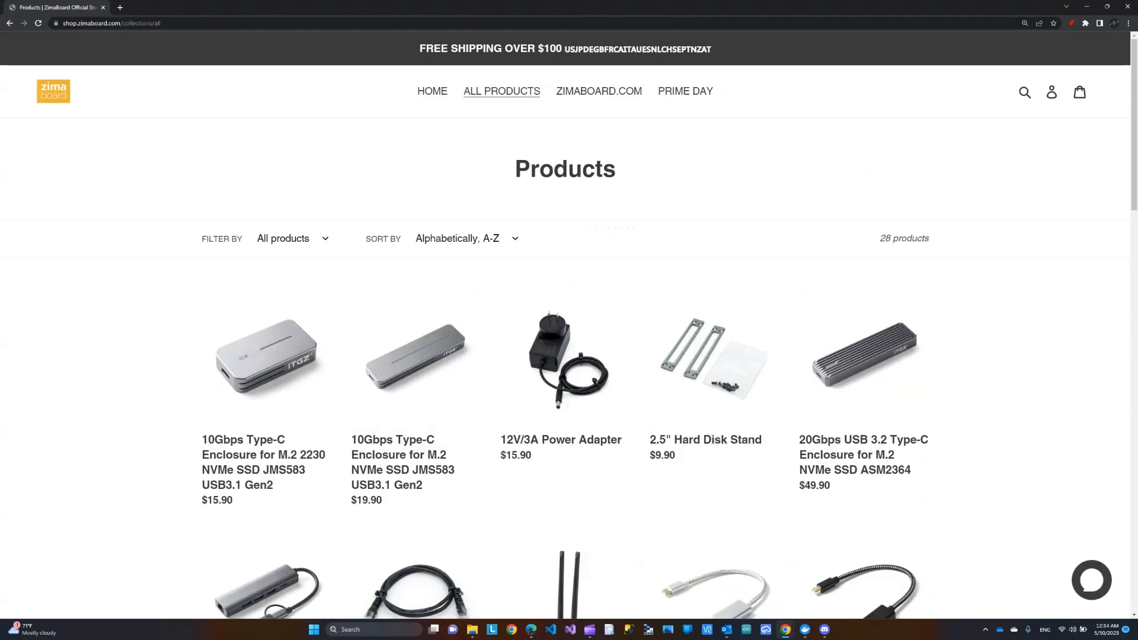
scroll(down, 3)
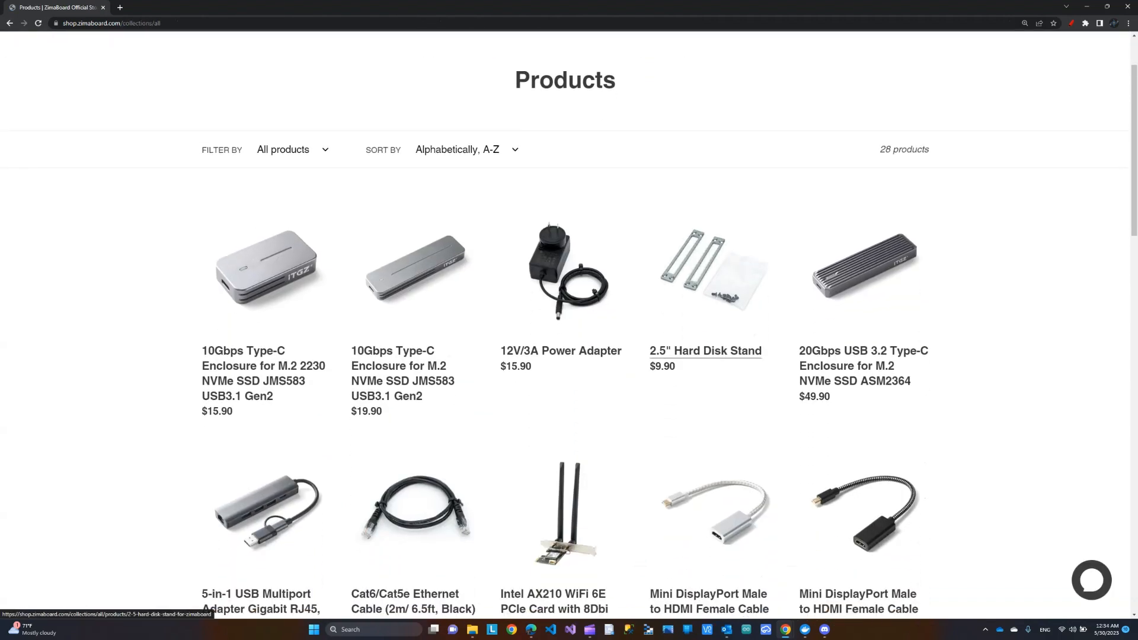
scroll(down, 3)
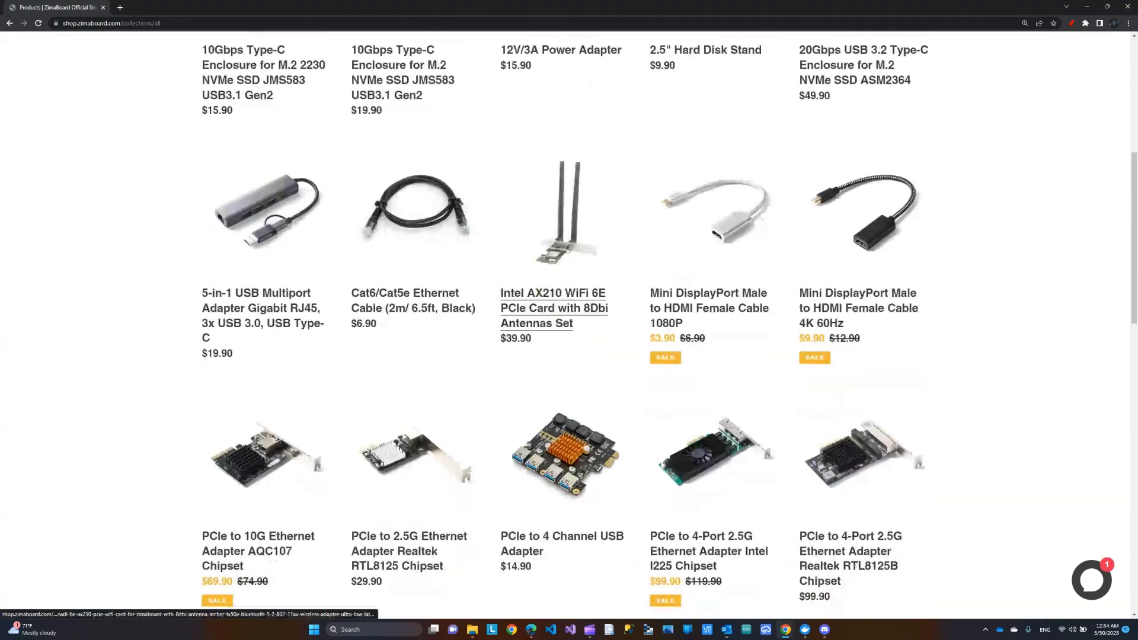
scroll(down, 3)
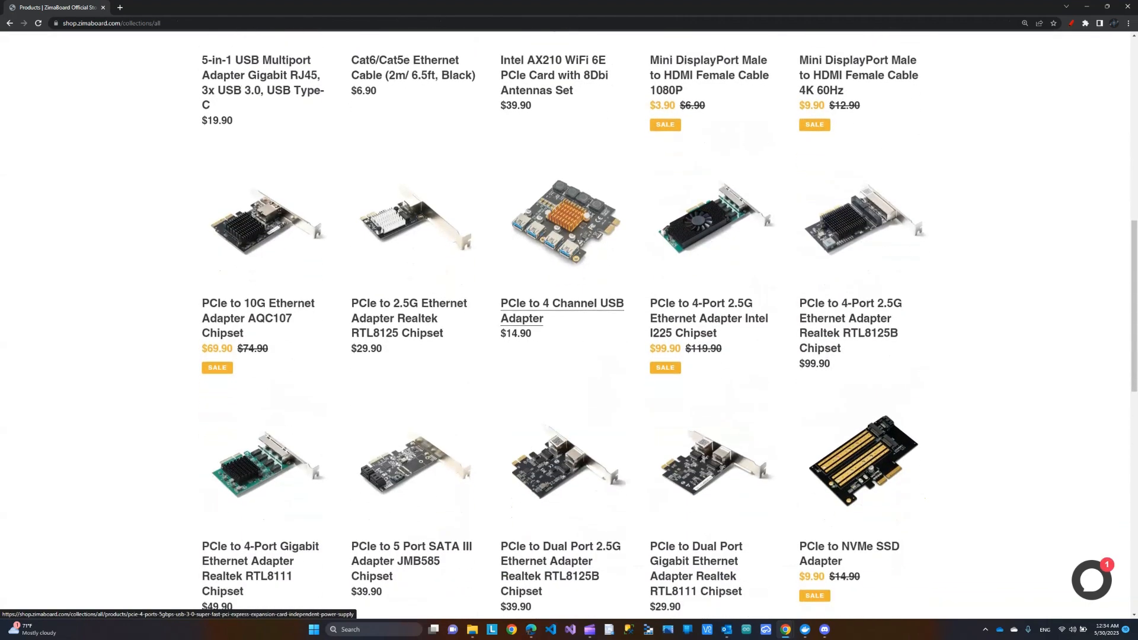
scroll(down, 3)
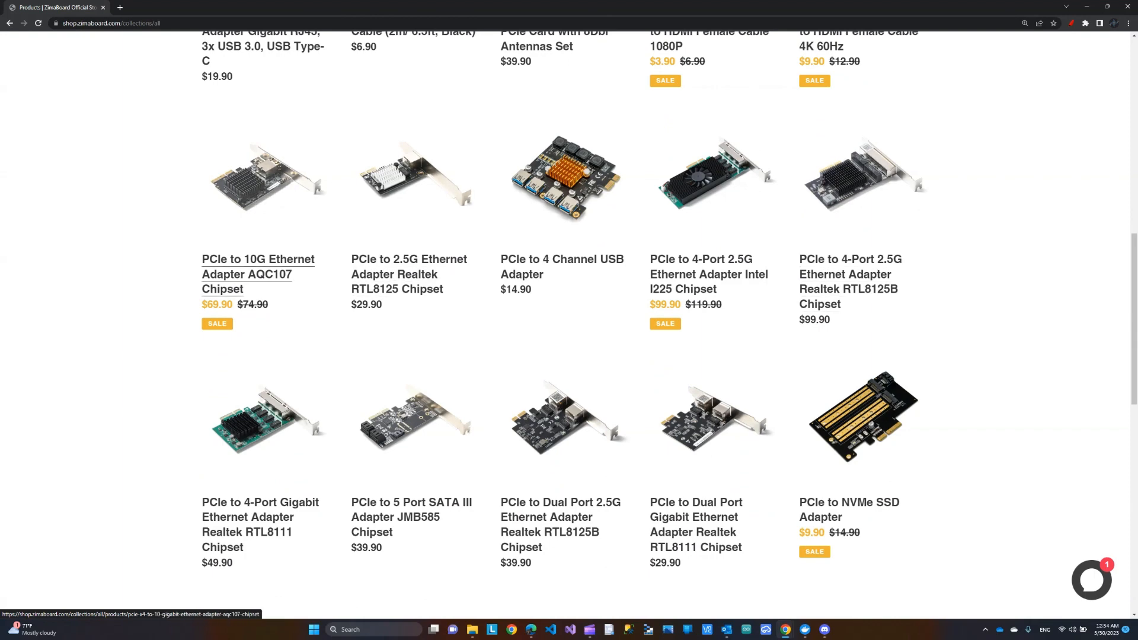
mouse_move(561, 266)
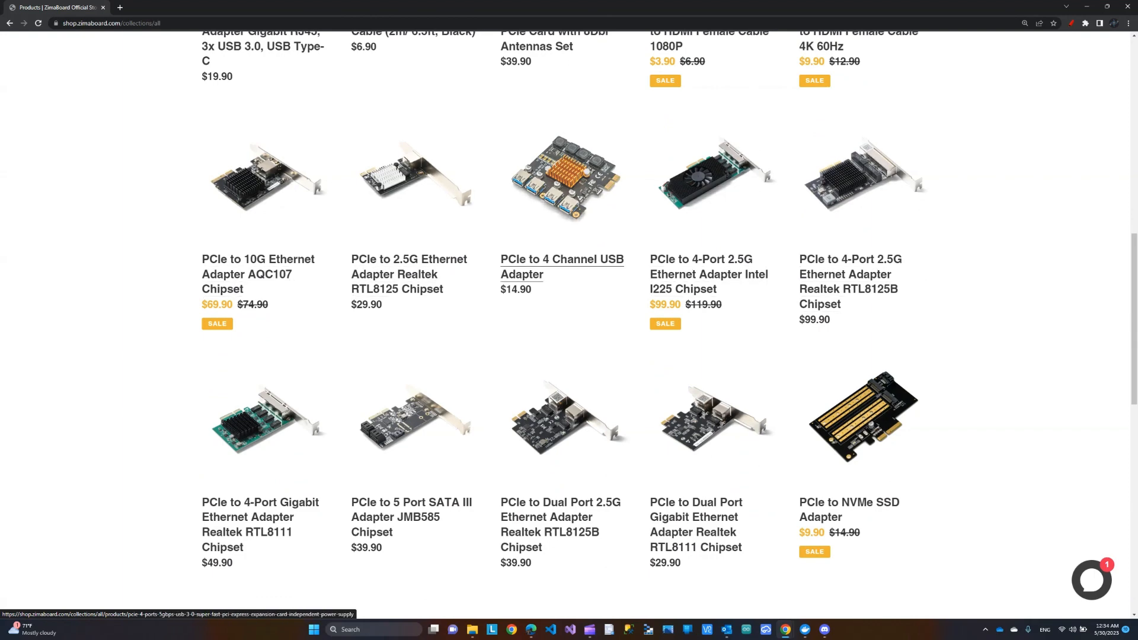
scroll(down, 3)
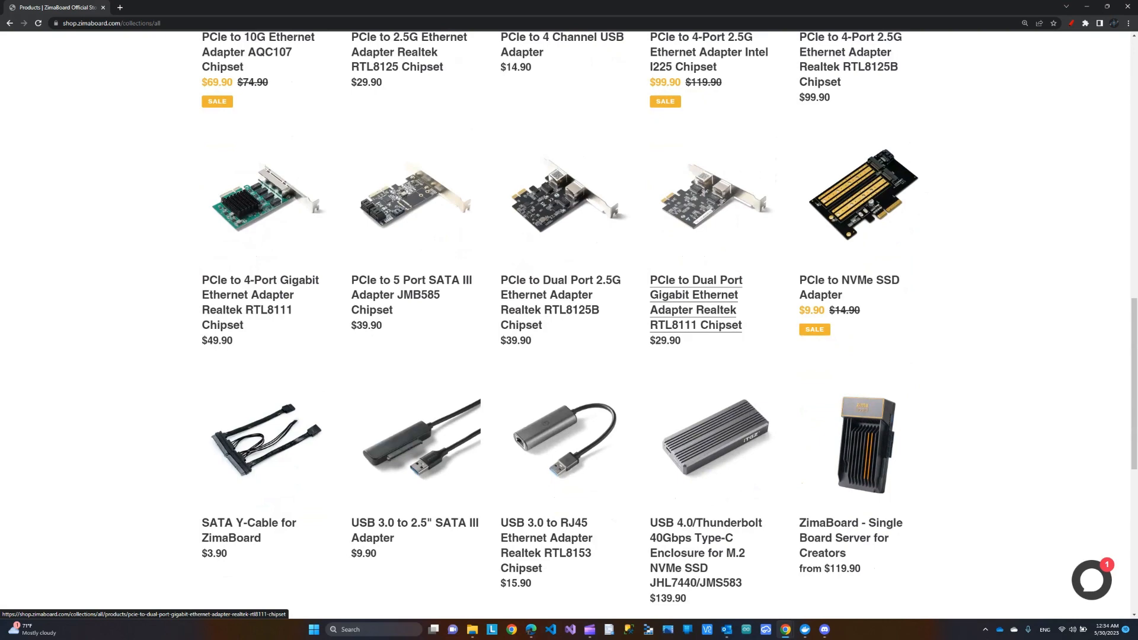
scroll(down, 3)
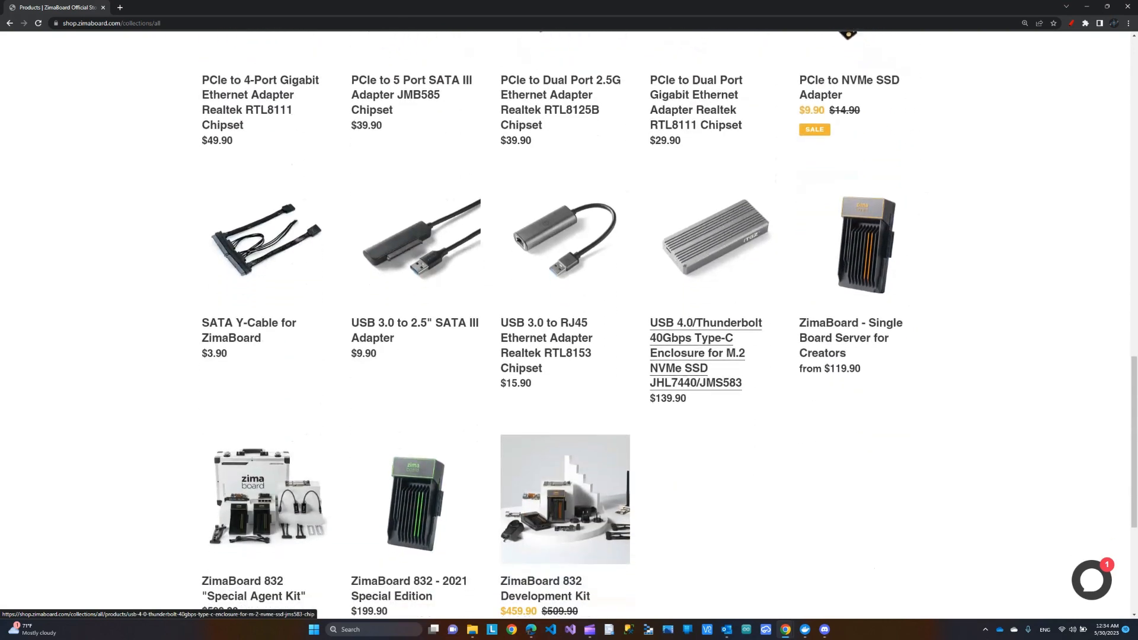
scroll(down, 3)
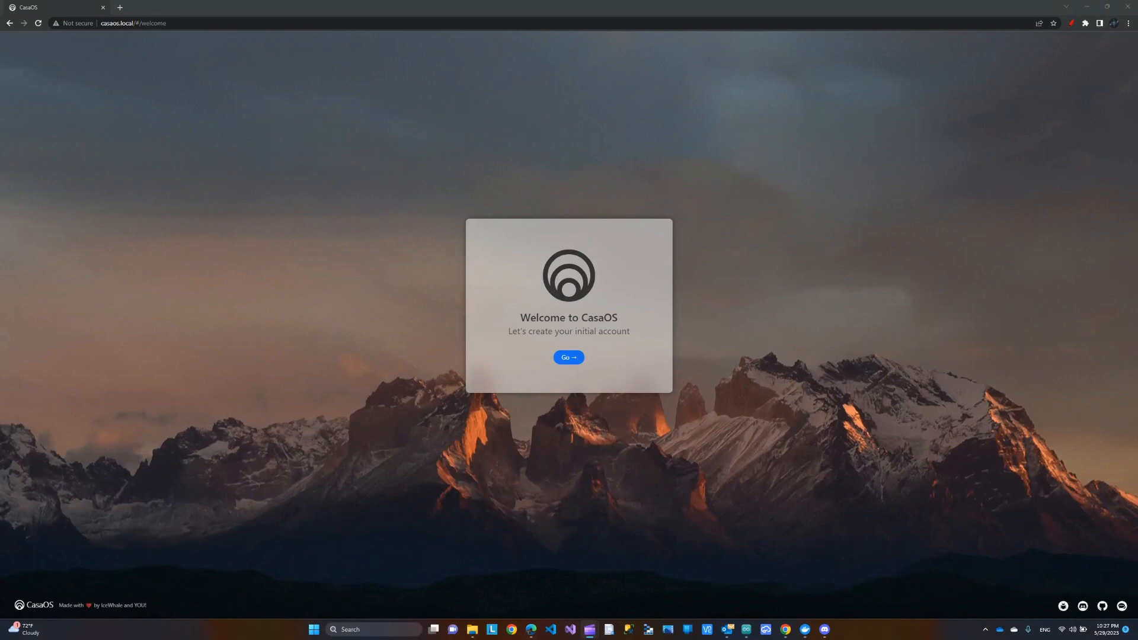
Create the initial CasaOS account with username 'Te' and a confirmed password.
click(568, 356)
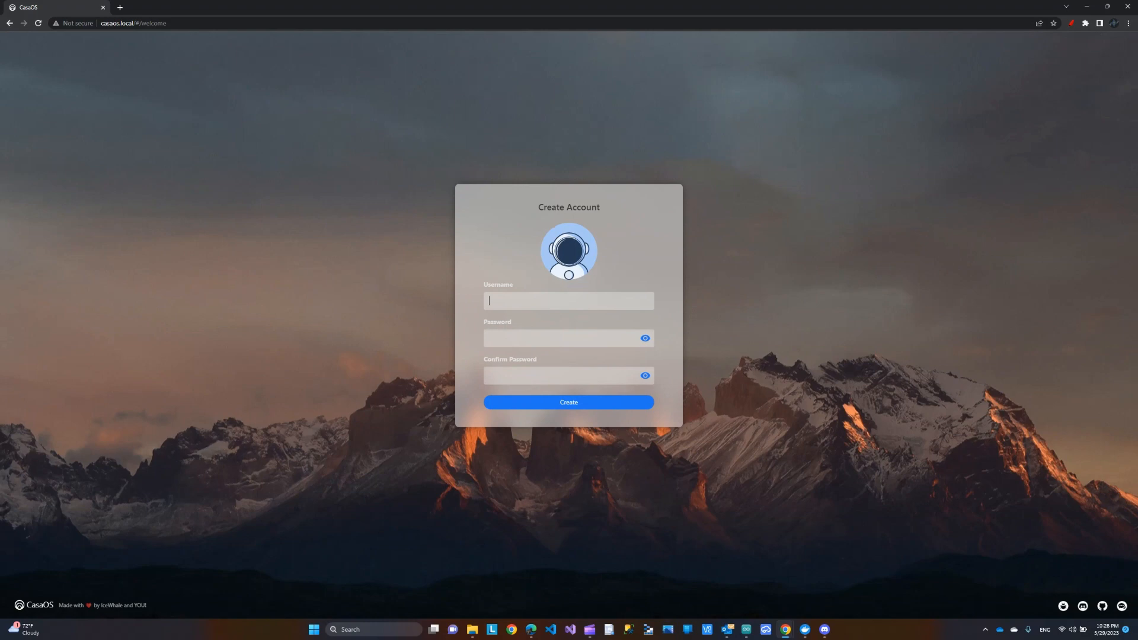
text(TechsPassio)
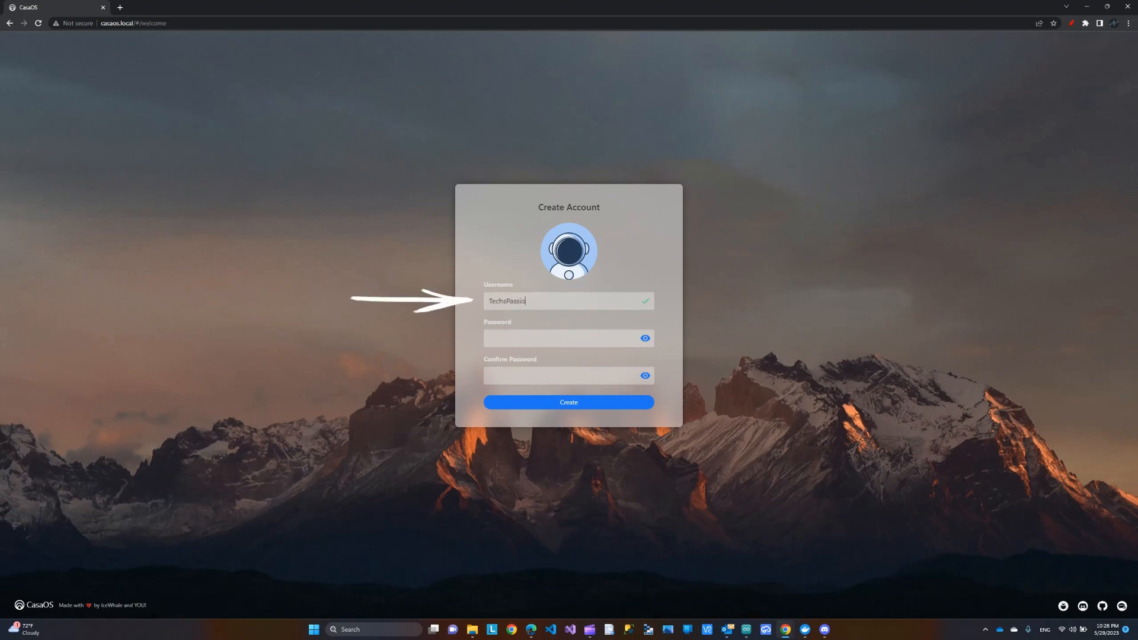
click(569, 339)
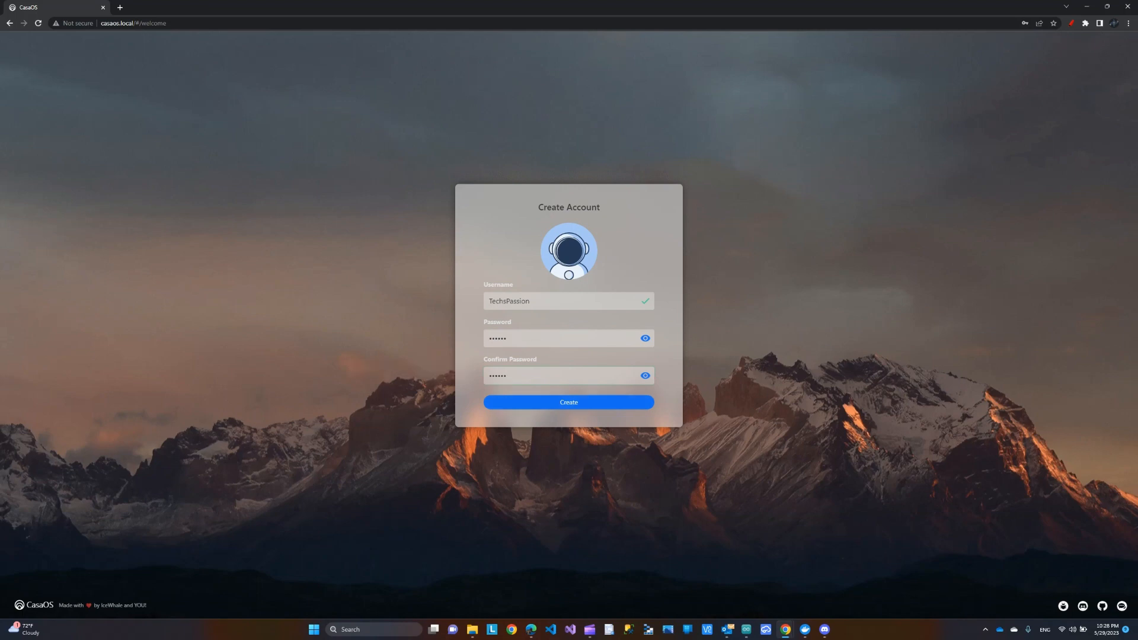
click(568, 402)
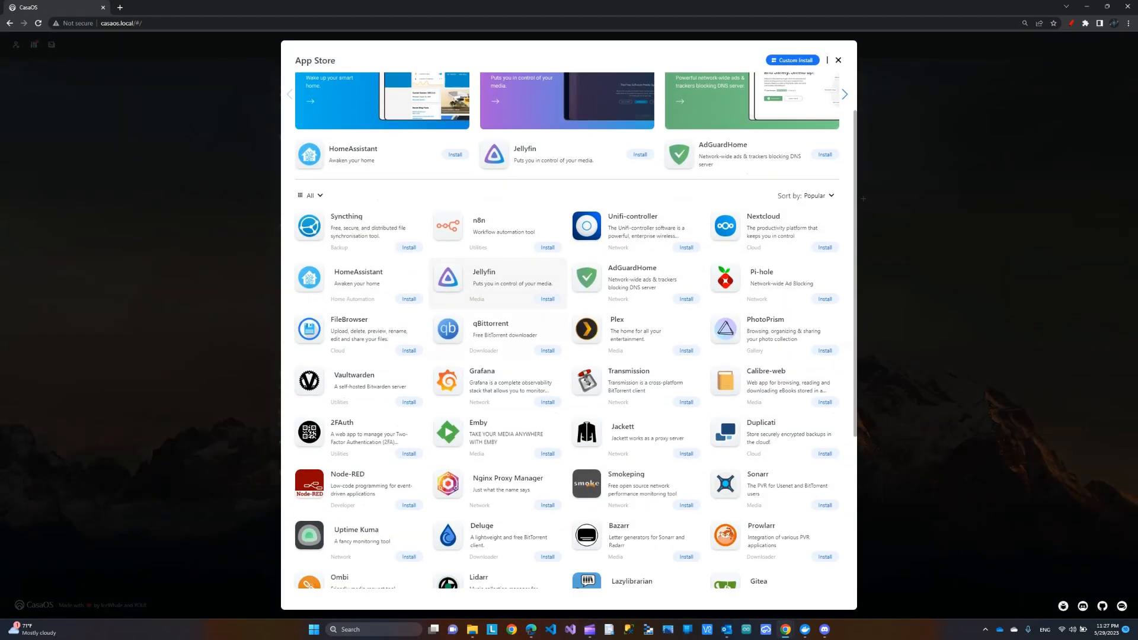
Scroll through the App Store's app list, then close the App Store.
scroll(down, 3)
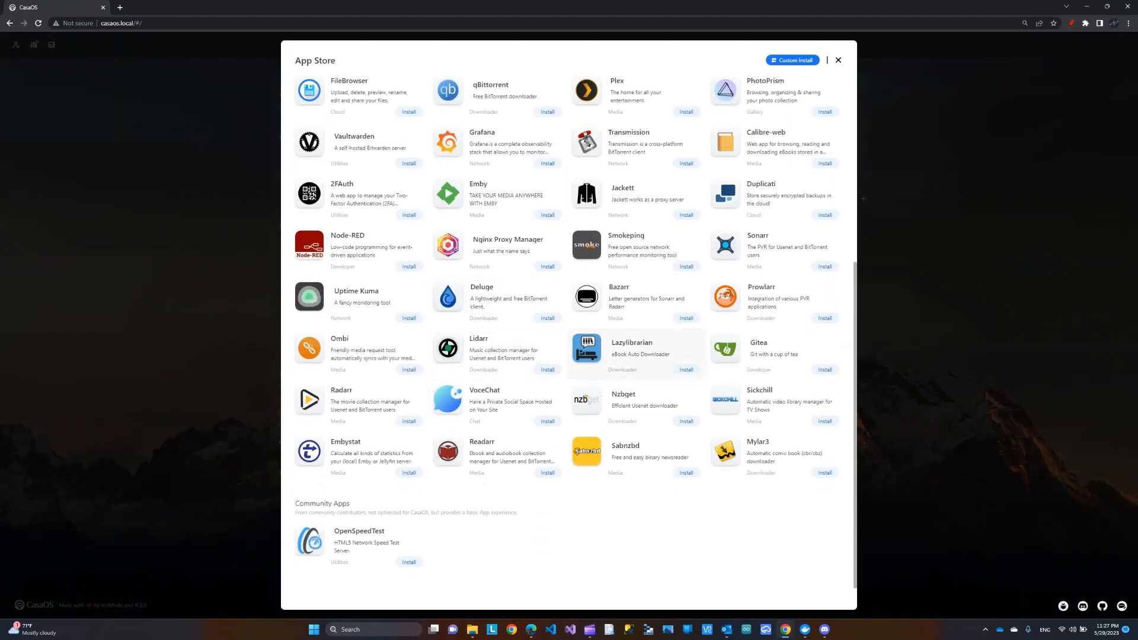
scroll(up, 3)
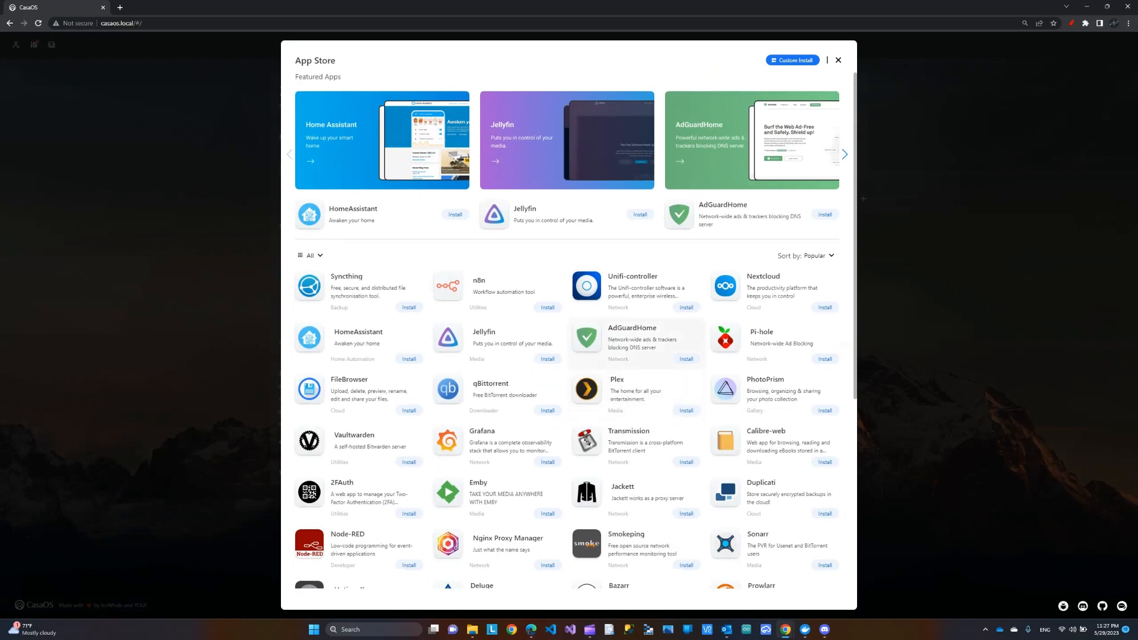
scroll(down, 3)
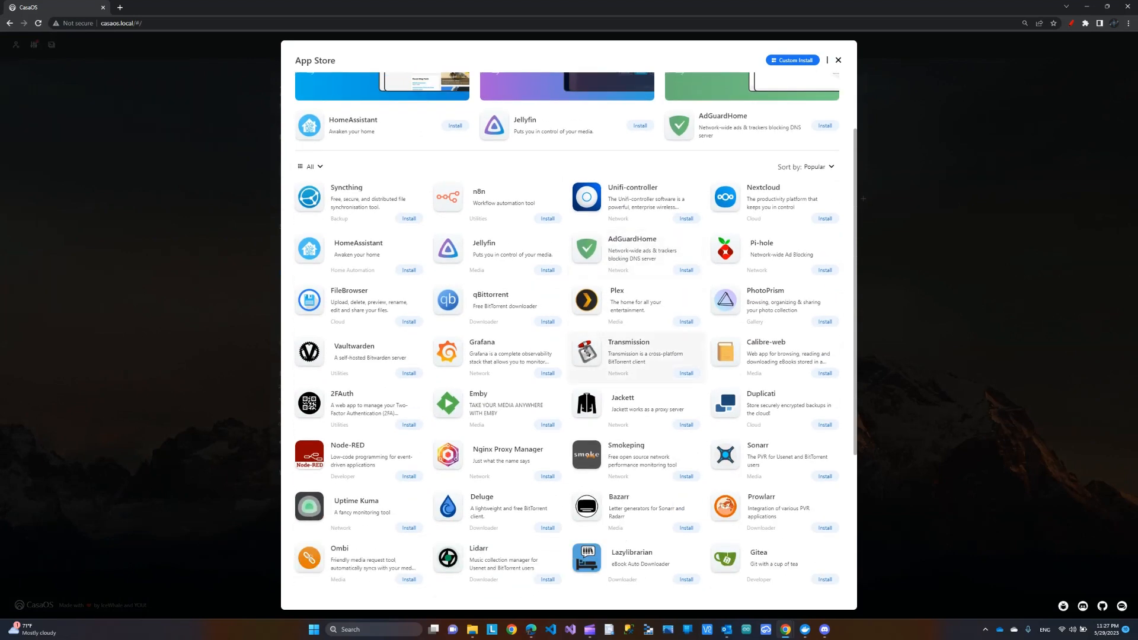
click(837, 59)
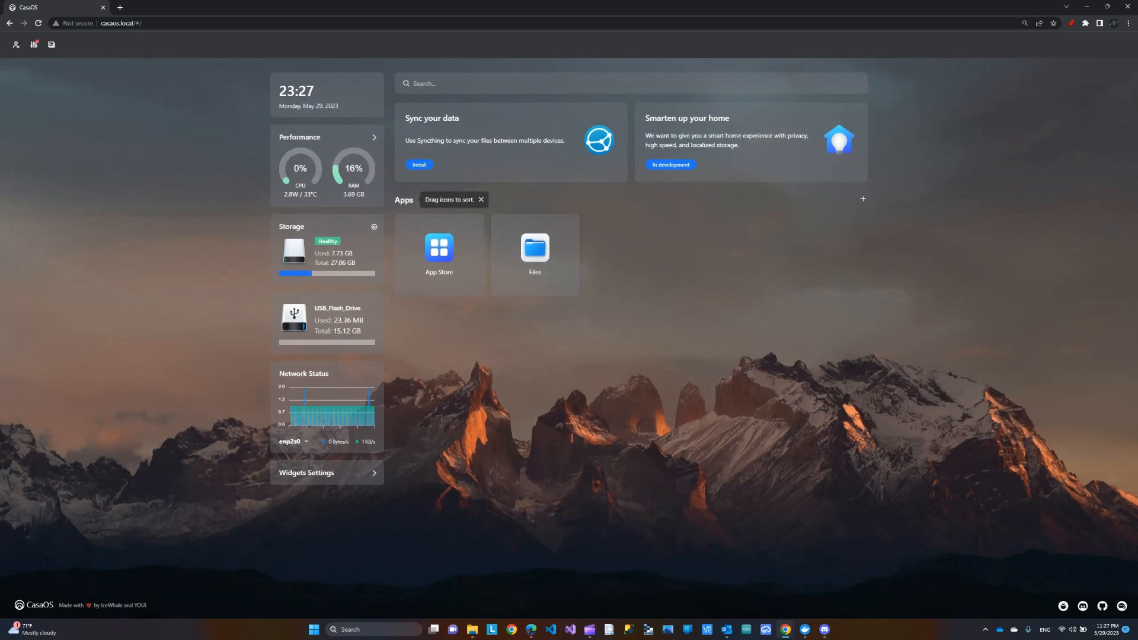
Add a folder named 'Shared' to the Root directory in the Files app.
click(534, 248)
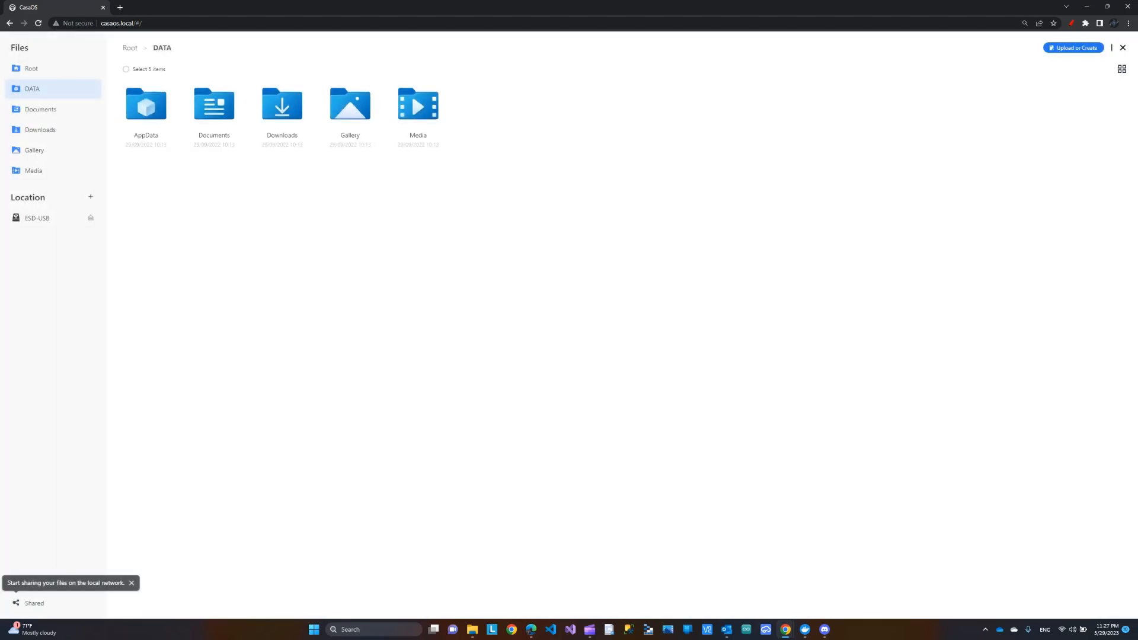
click(30, 68)
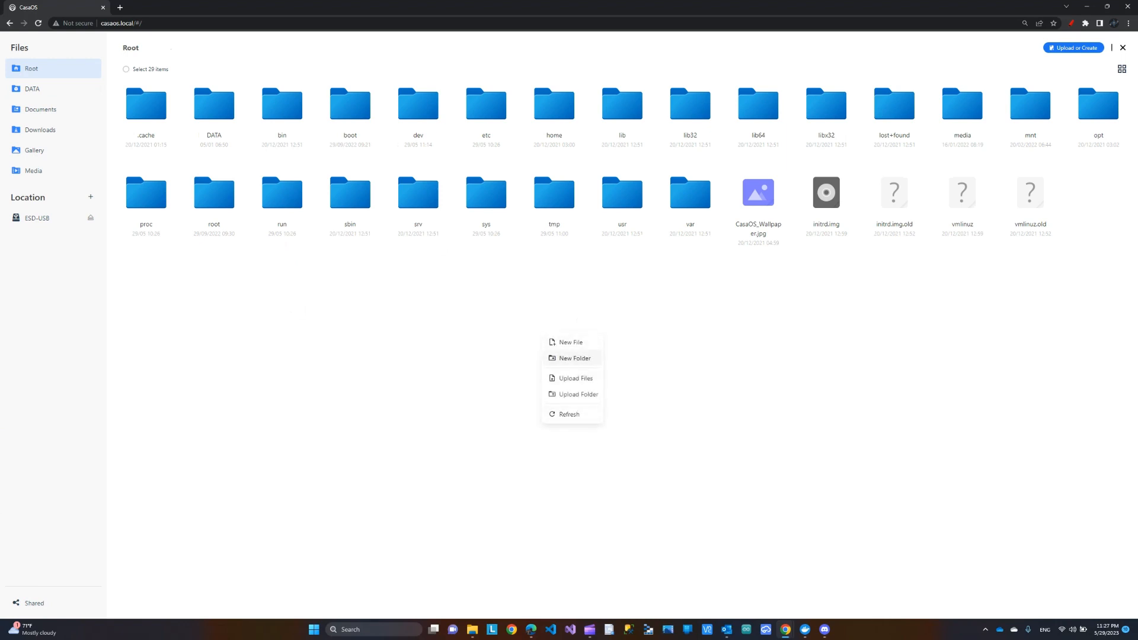
click(574, 358)
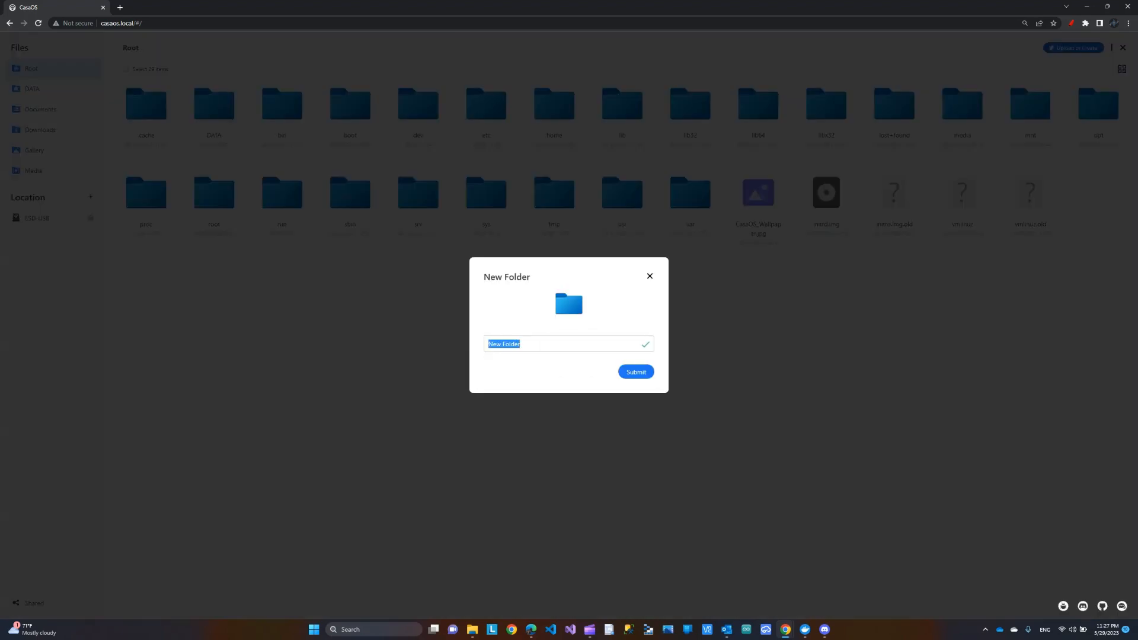
text(Shared)
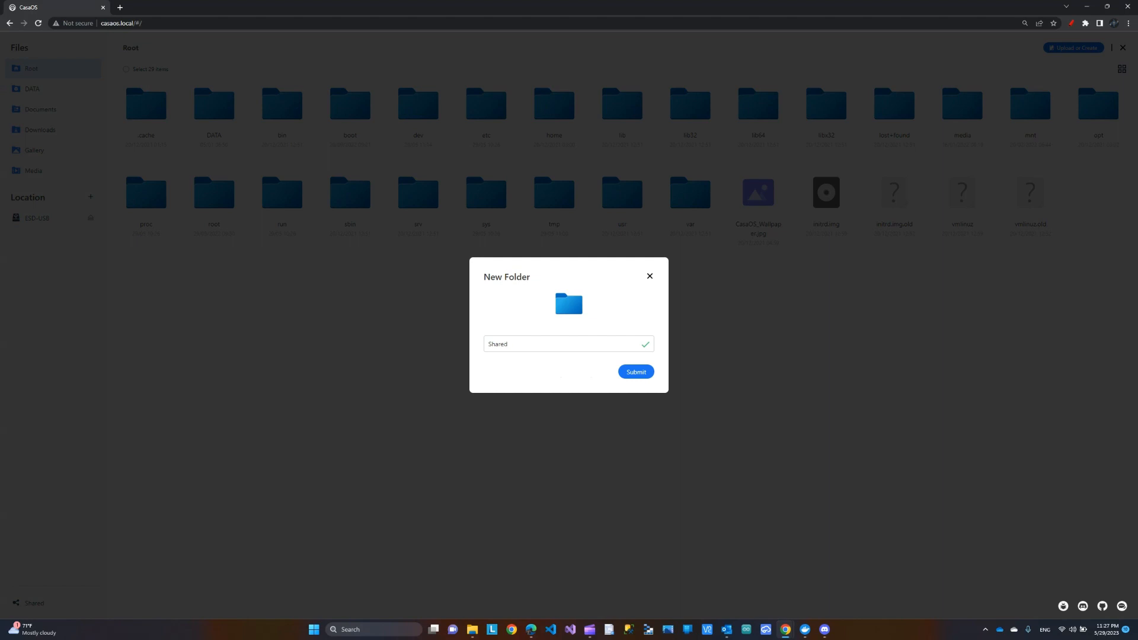
click(568, 344)
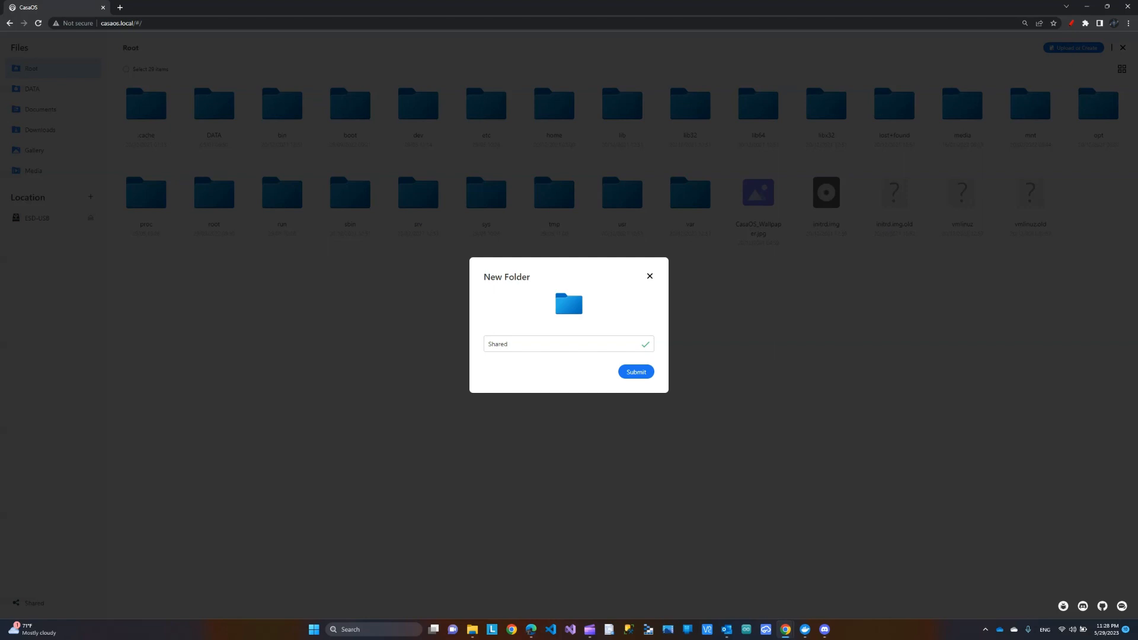
click(568, 343)
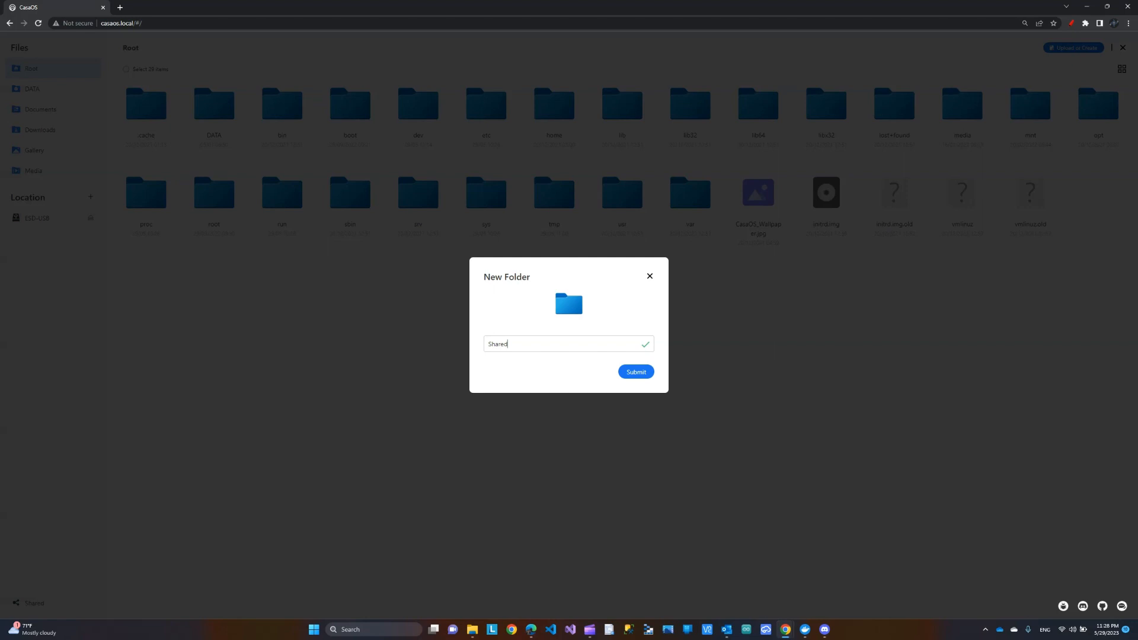
click(635, 371)
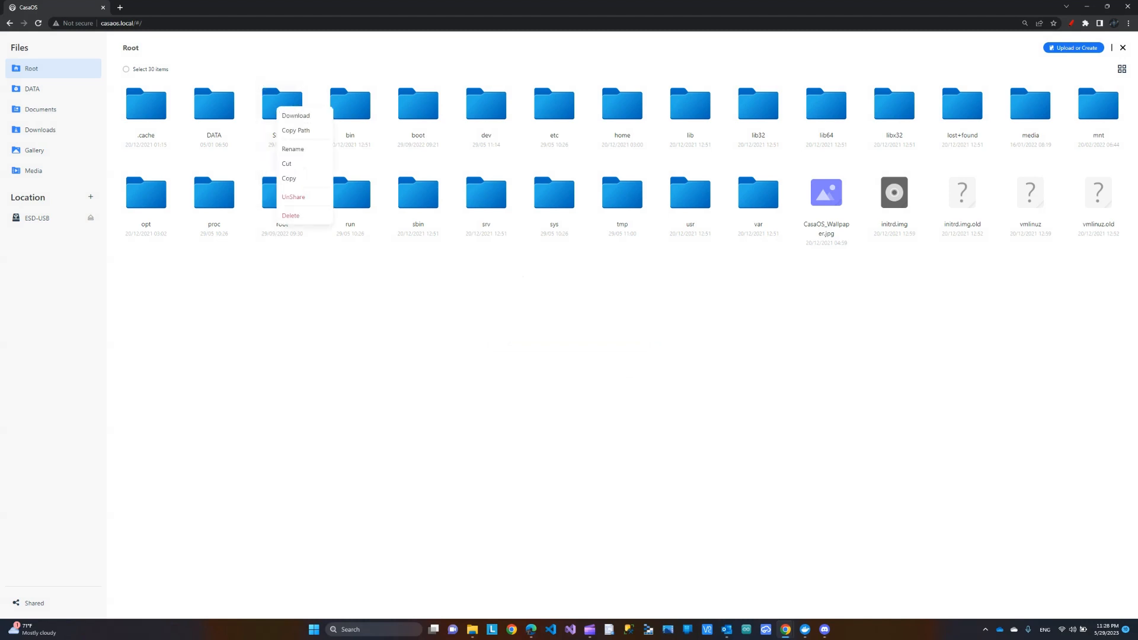
mouse_move(294, 197)
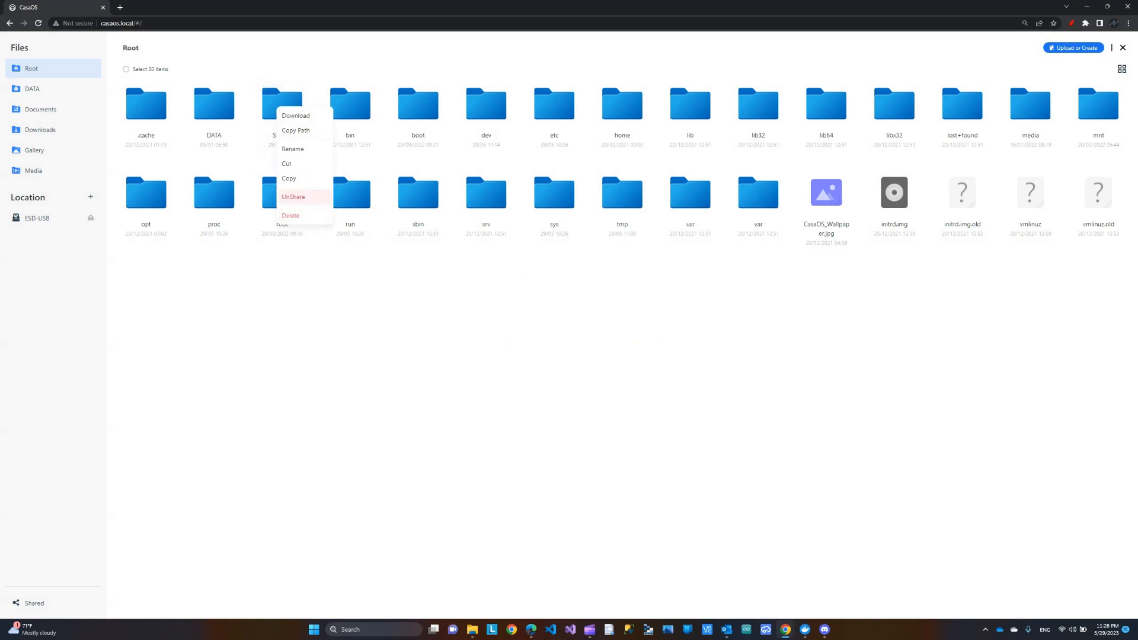
Unshare the Shared folder, then share it again and dismiss the address notice.
click(294, 197)
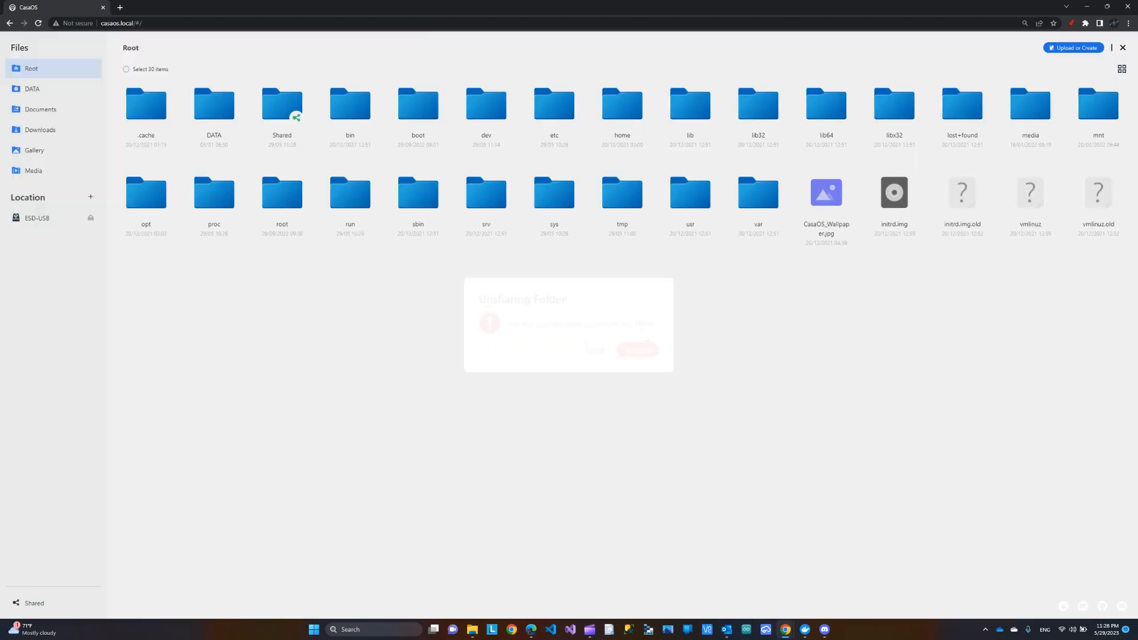
click(636, 350)
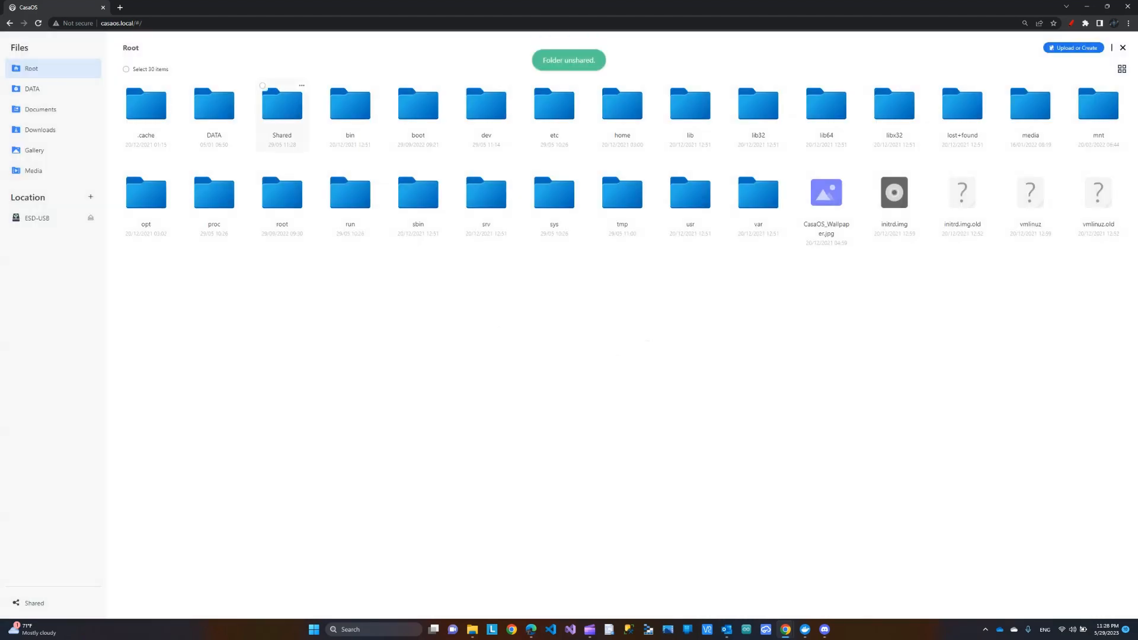
right_click(281, 104)
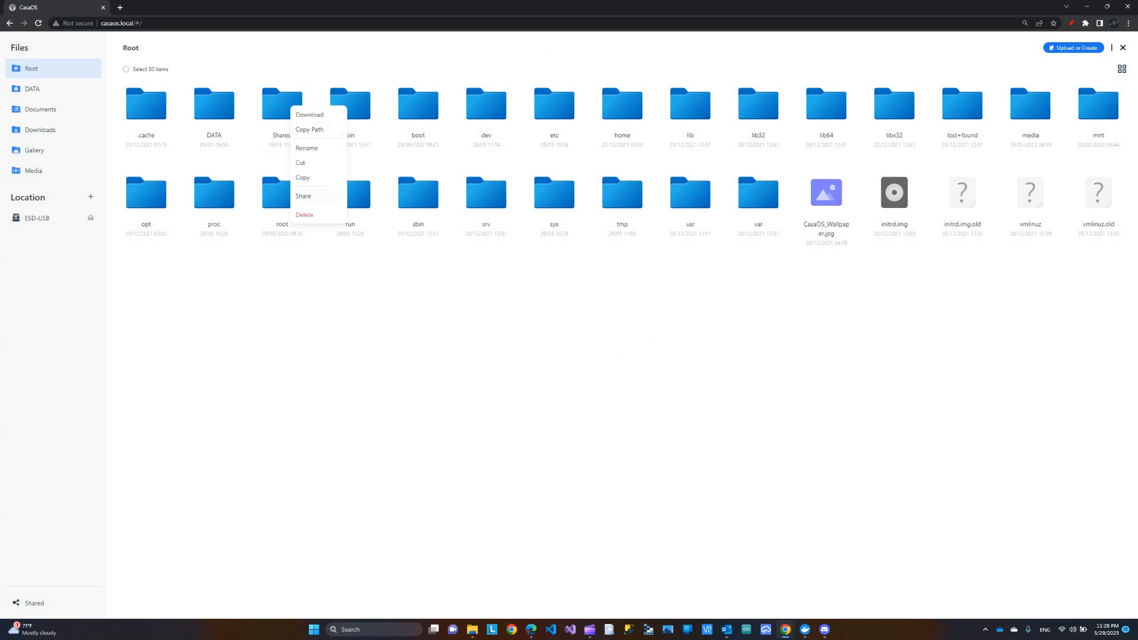
click(303, 195)
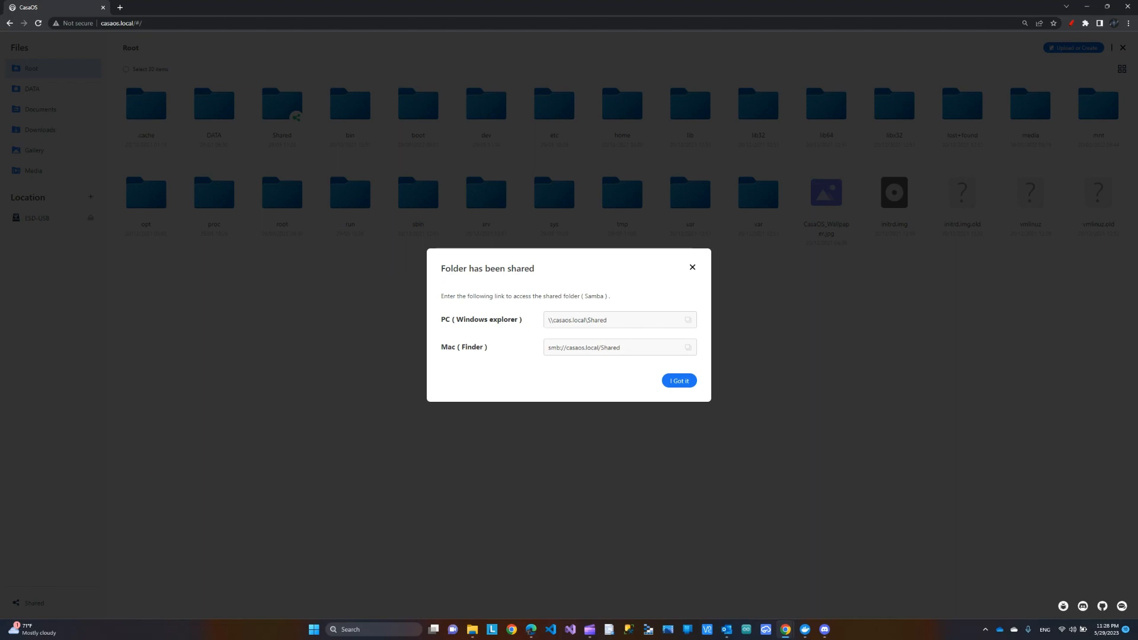
click(686, 320)
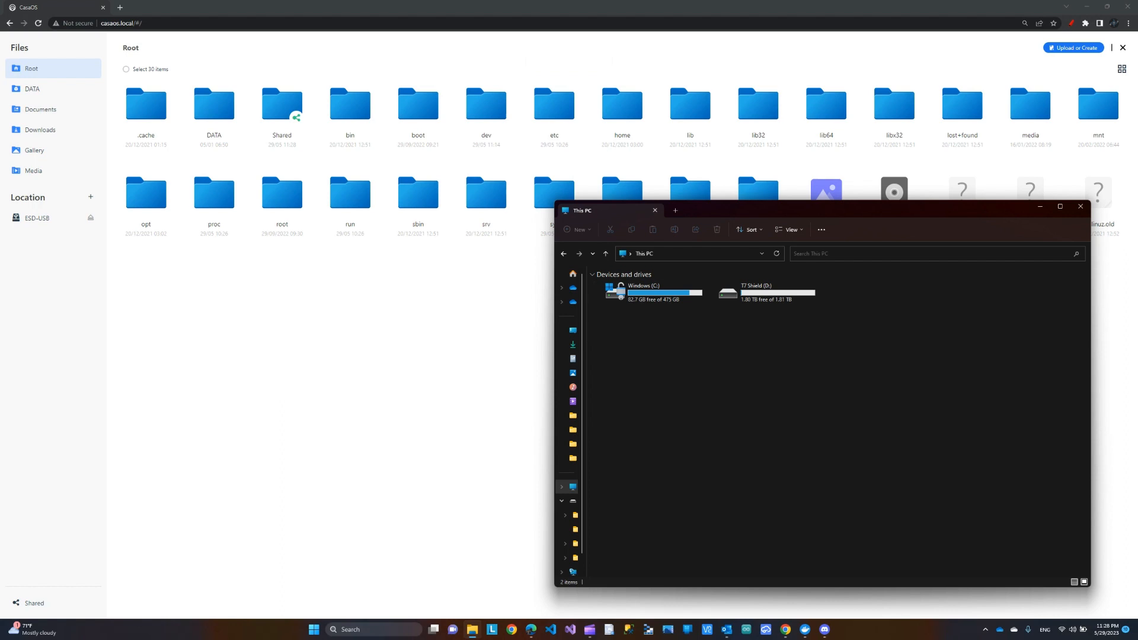
Start the Add Network Location wizard from This PC with a custom location.
right_click(762, 341)
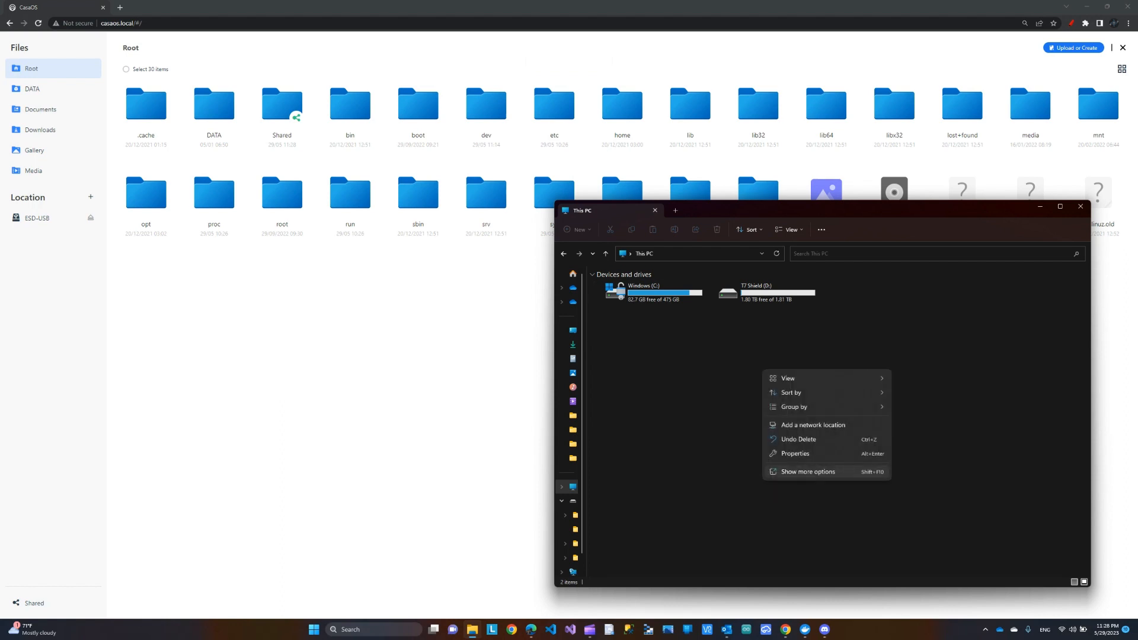
click(813, 424)
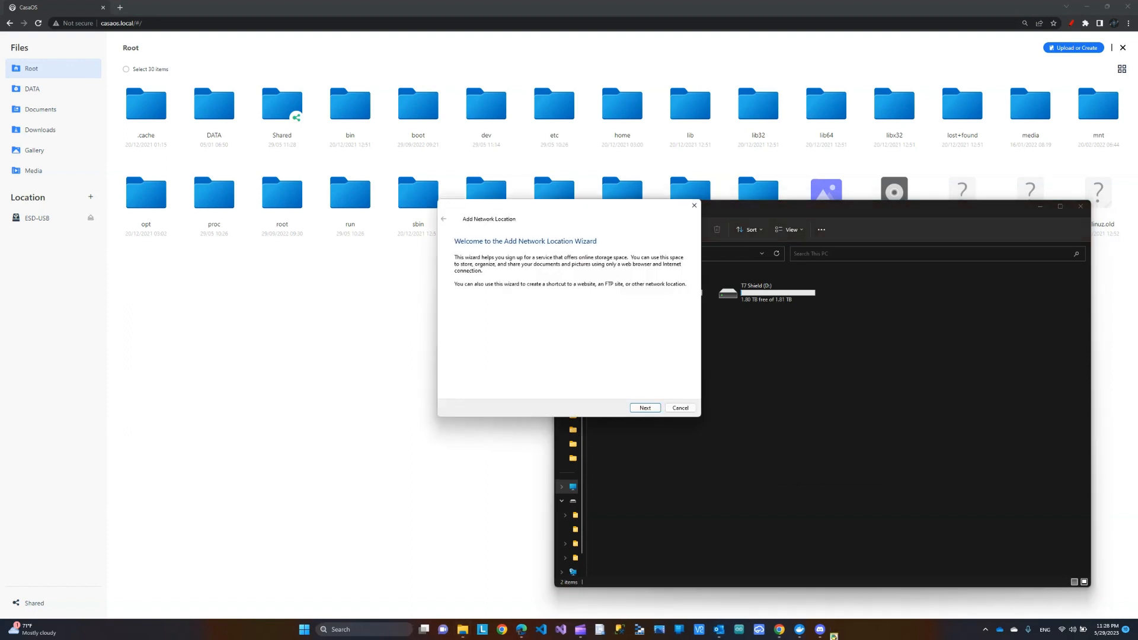
click(644, 408)
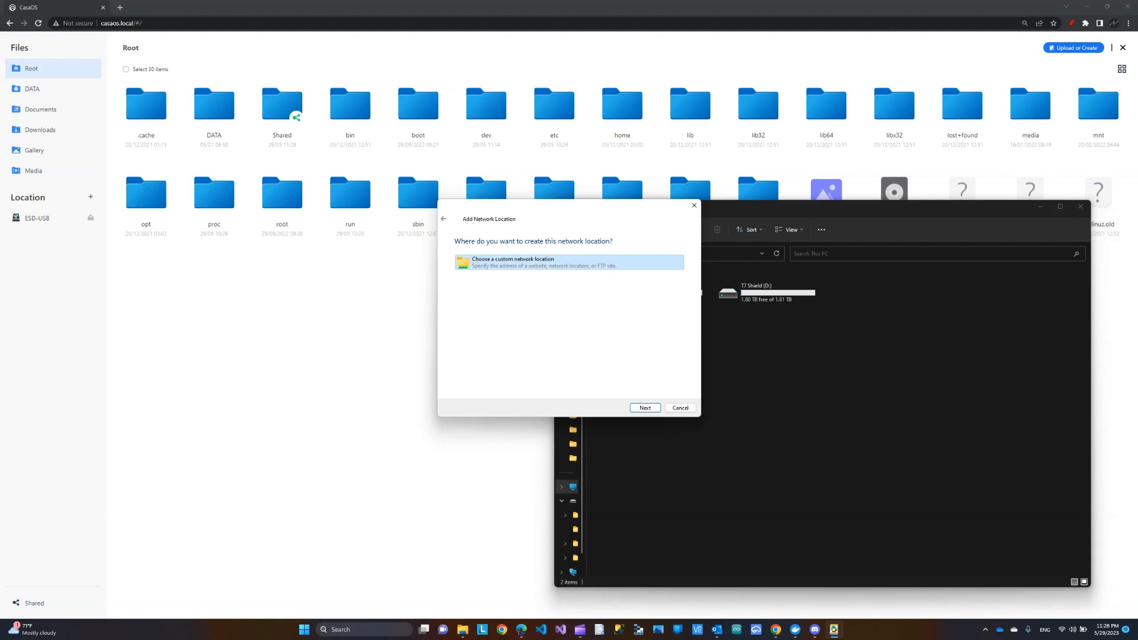
click(643, 407)
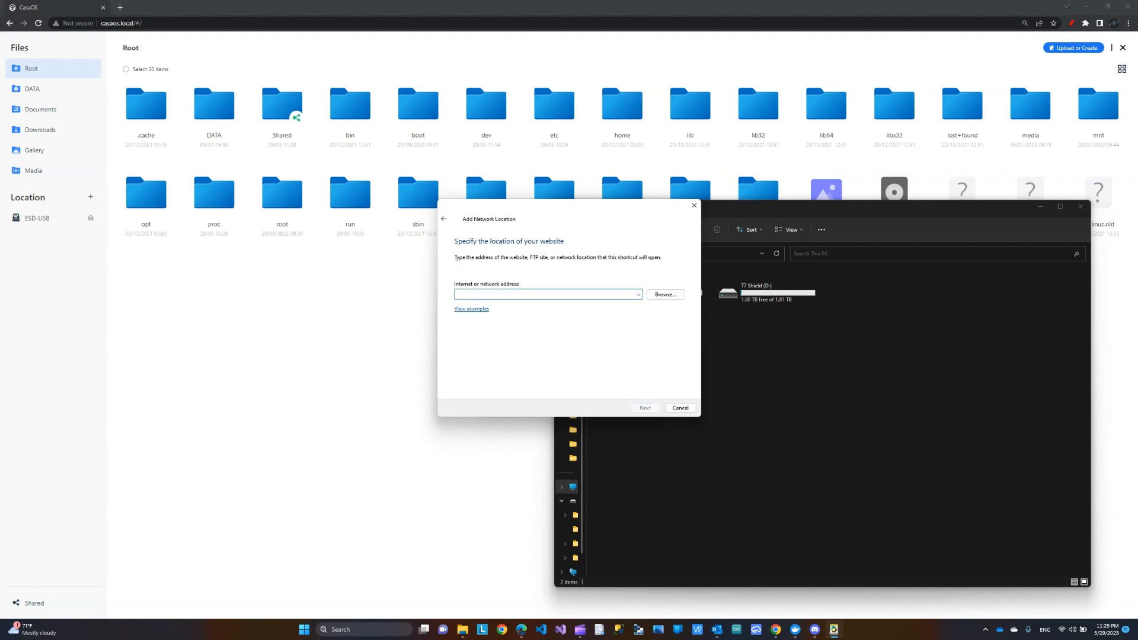
Enter \\casaos.local\Shared, keep the suggested name, and finish opening the location.
text(\\casaos.local\Shared)
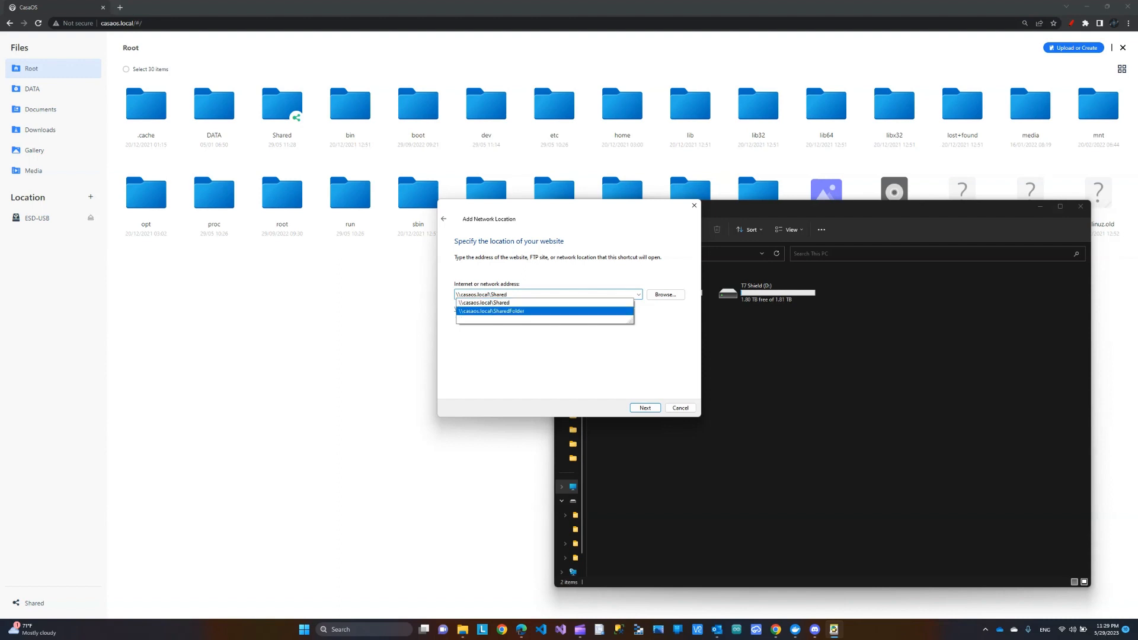
click(548, 294)
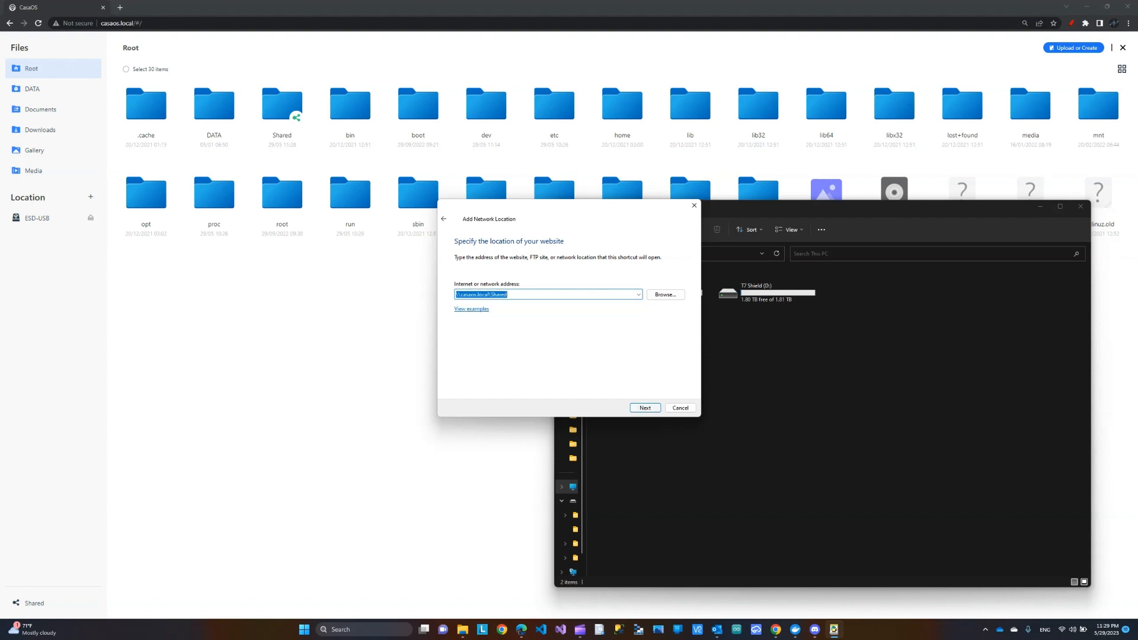
click(643, 408)
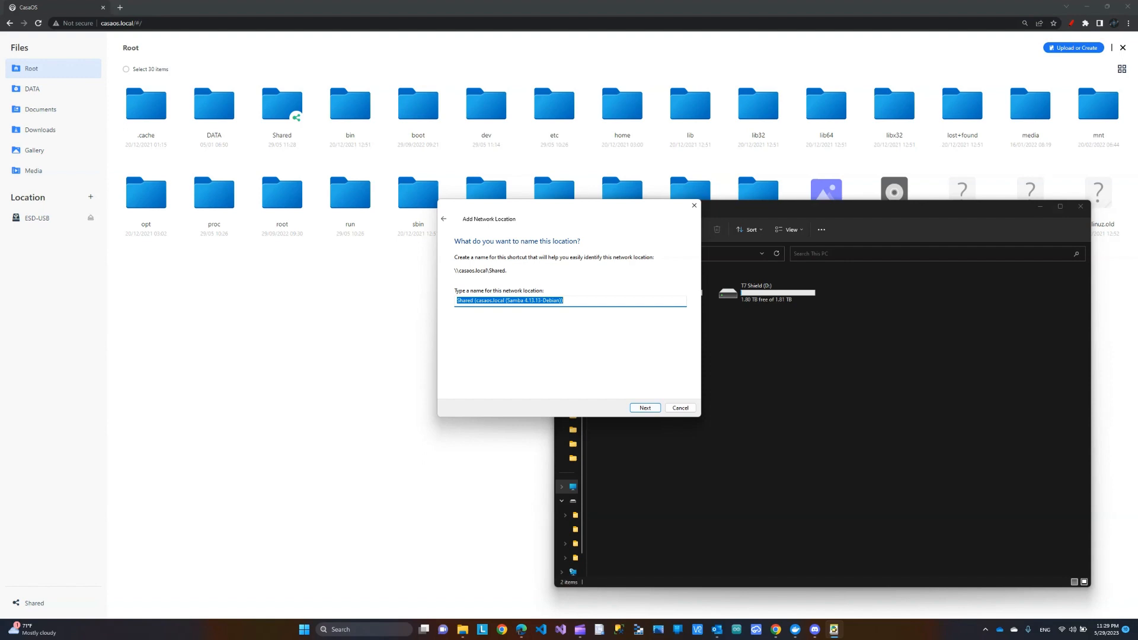
click(644, 408)
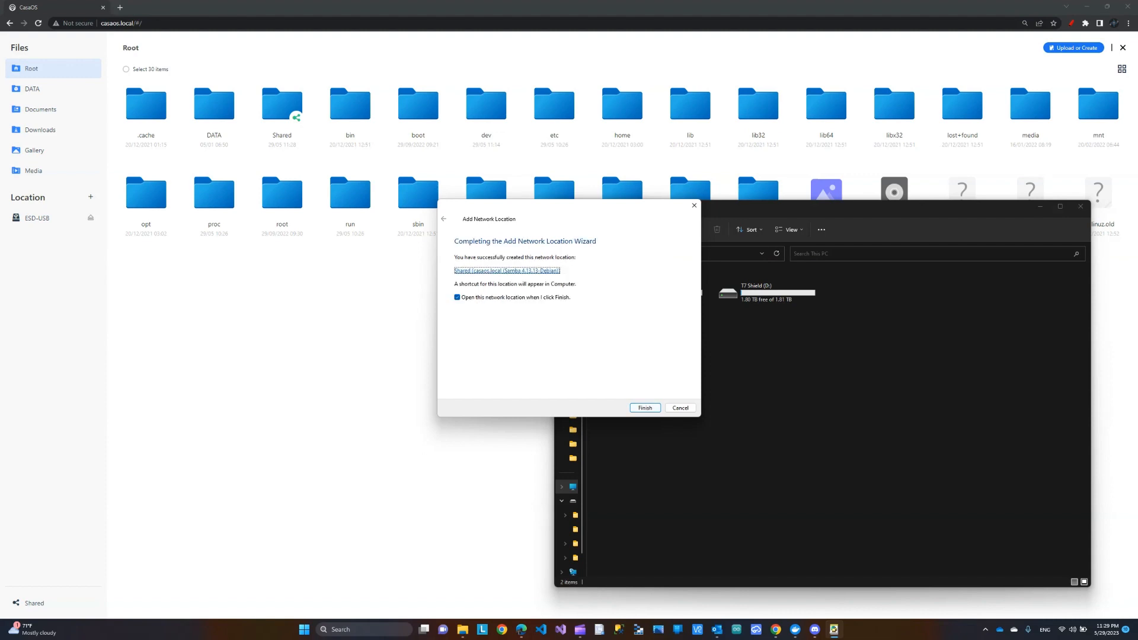
click(643, 407)
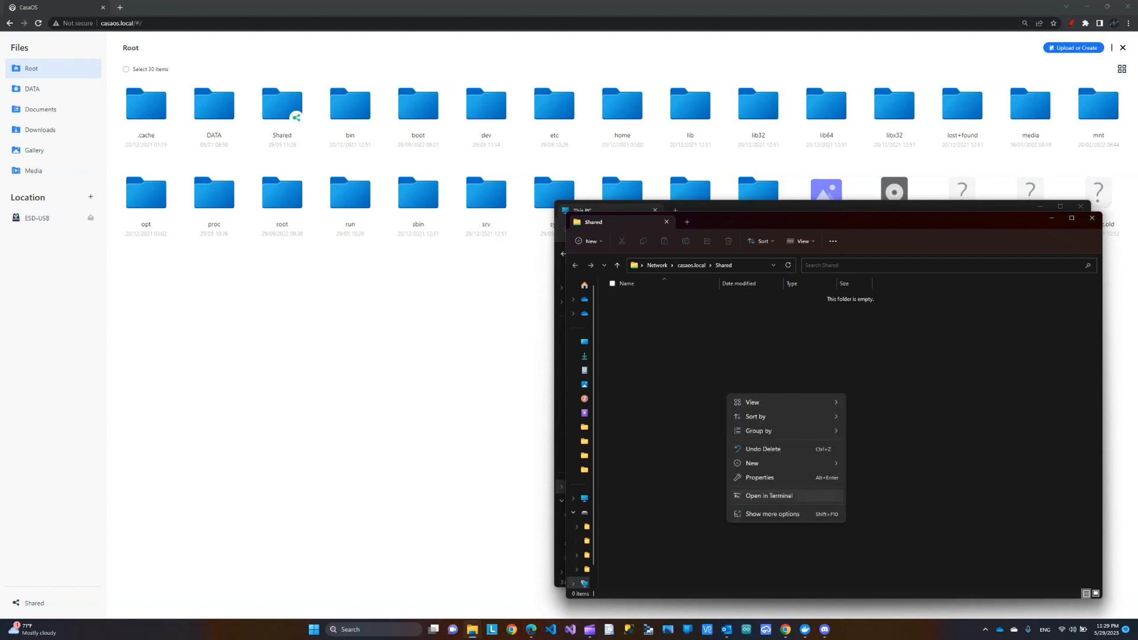
Show the New item submenu inside the empty Shared network folder.
click(752, 463)
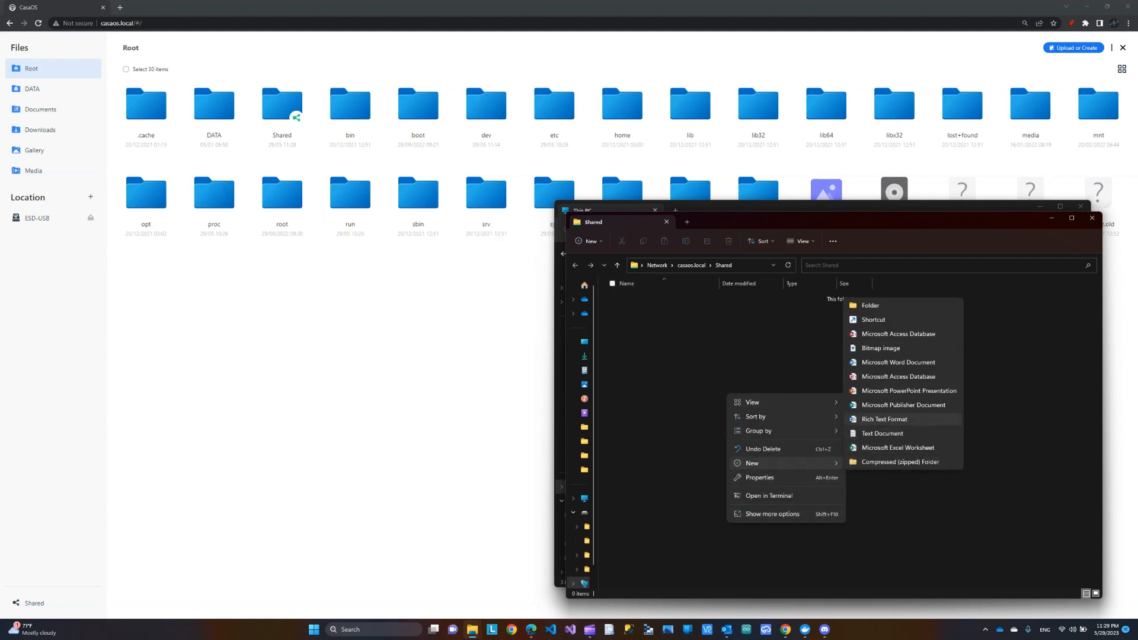
click(883, 433)
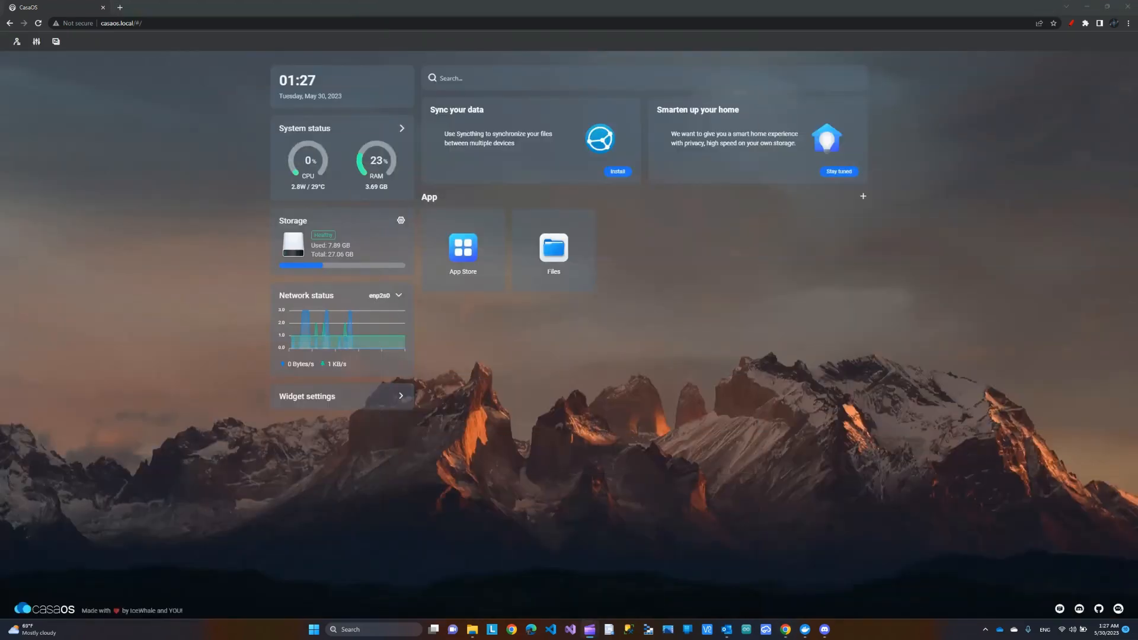
click(16, 41)
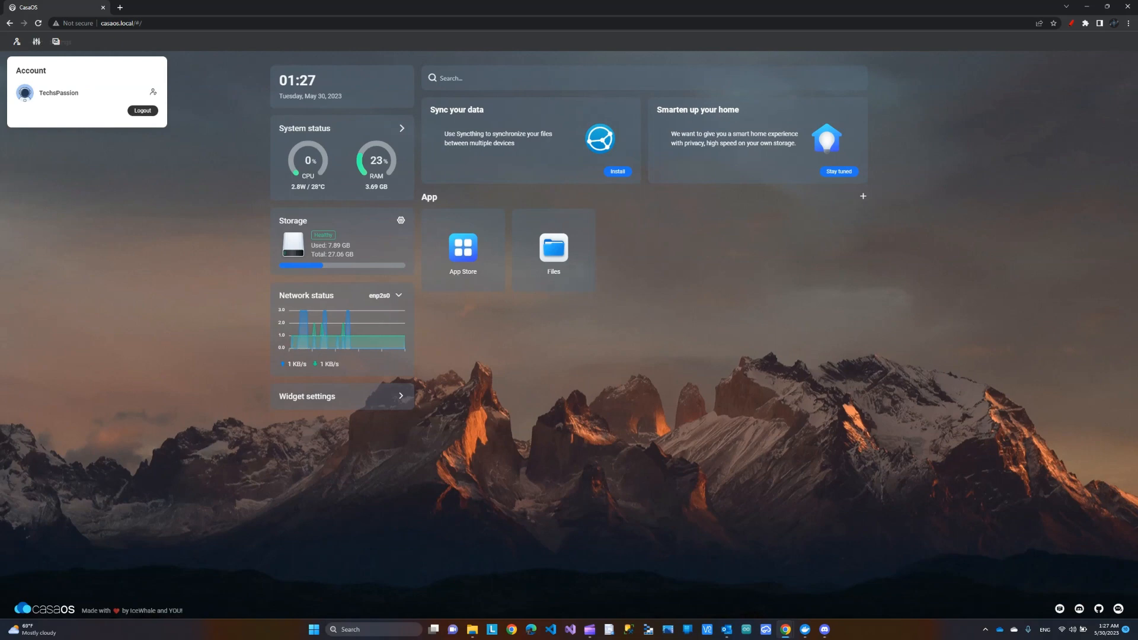
click(36, 41)
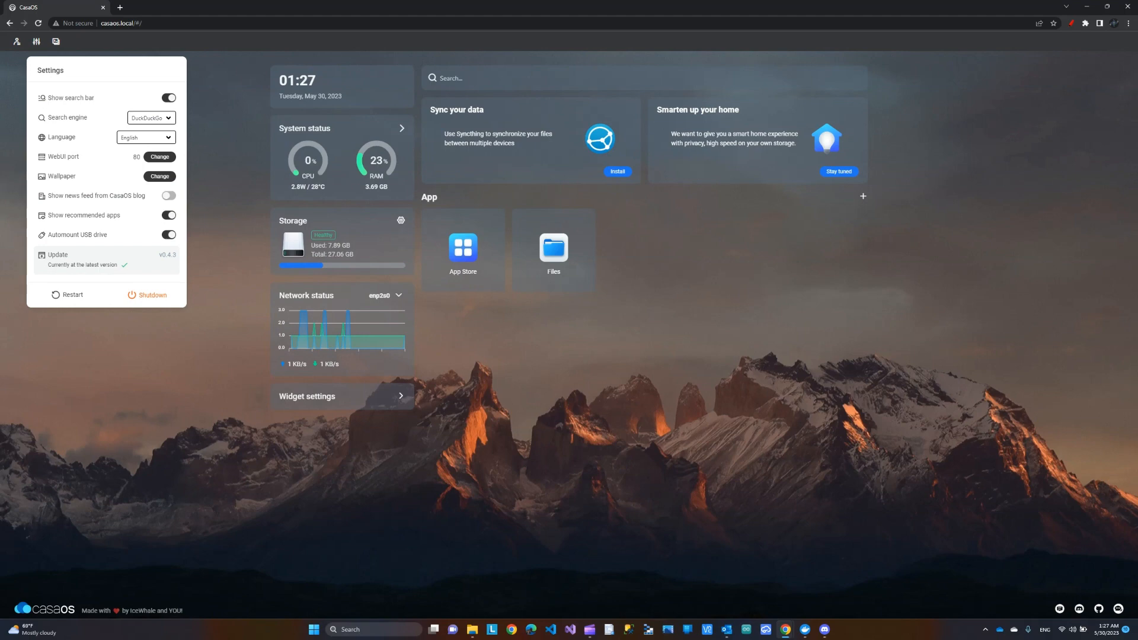
mouse_move(55, 41)
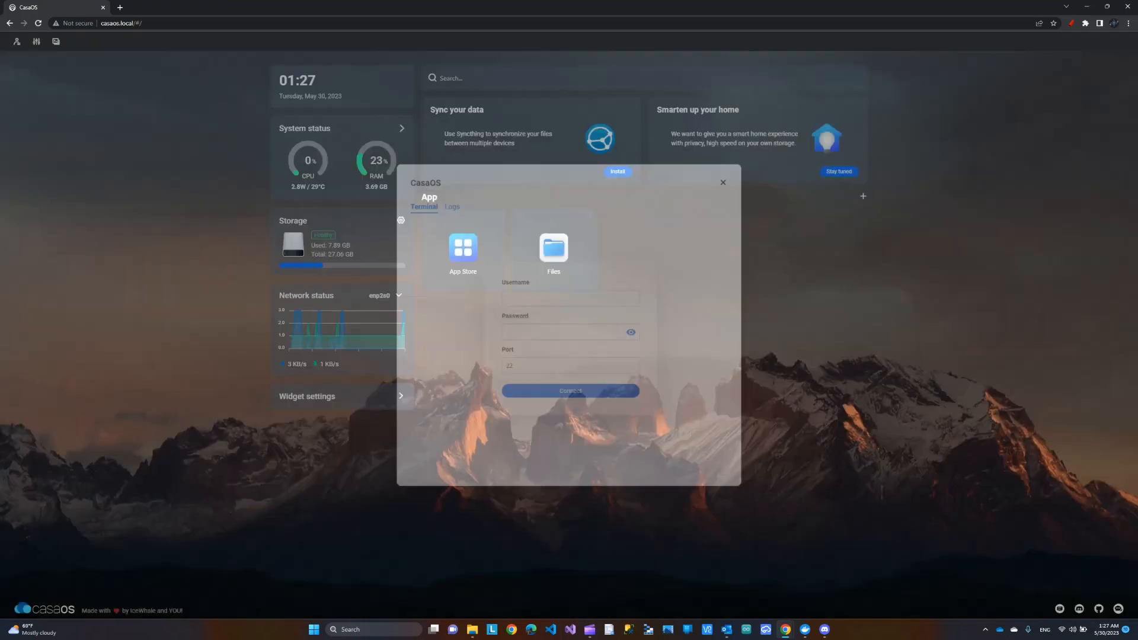
click(722, 182)
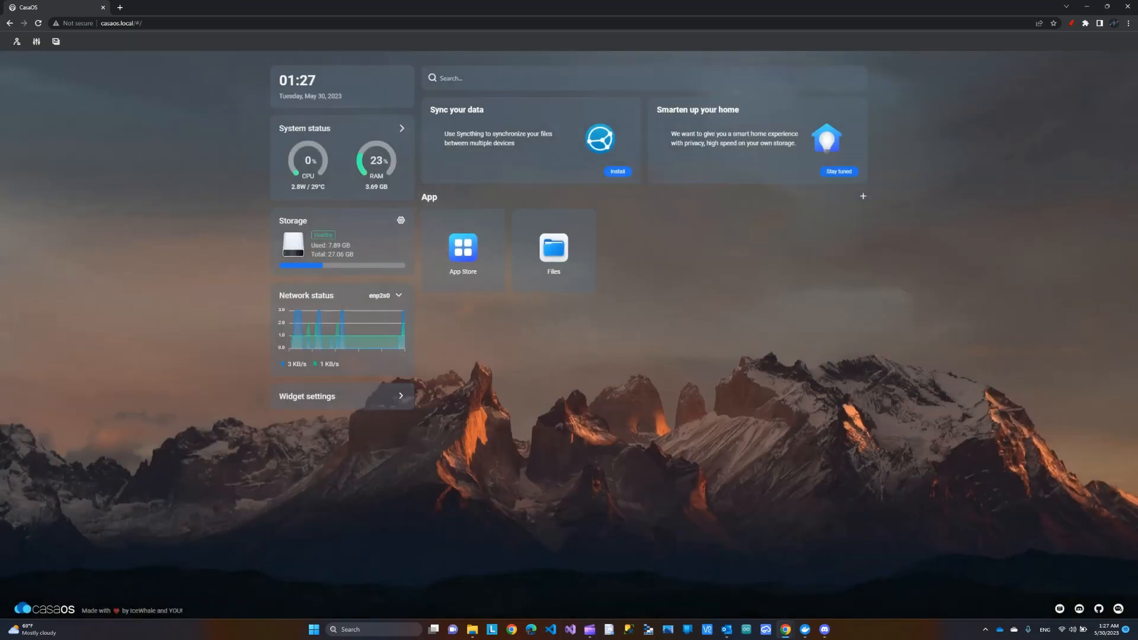